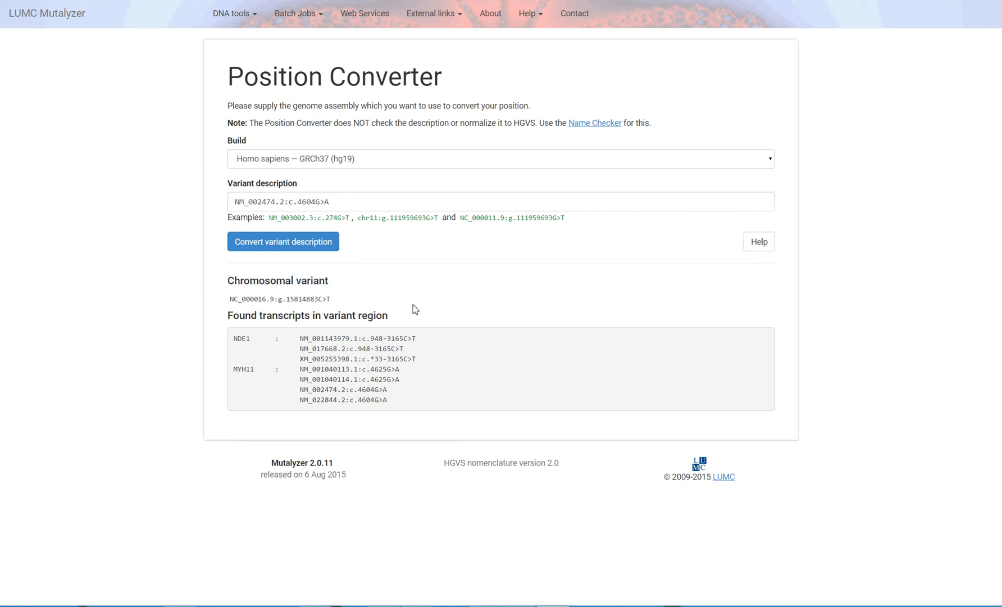
mouse_move(363, 282)
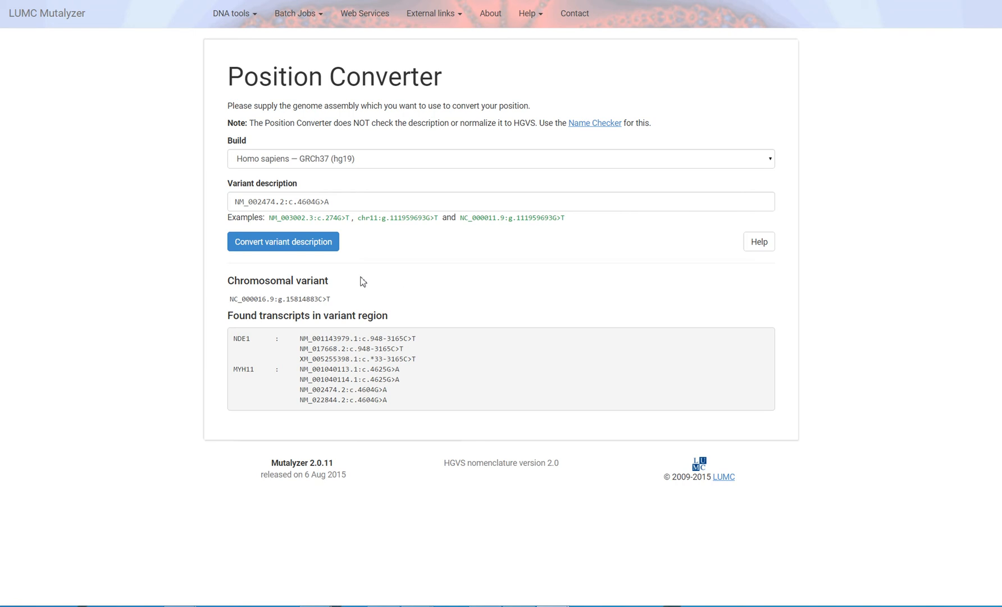
mouse_move(320, 302)
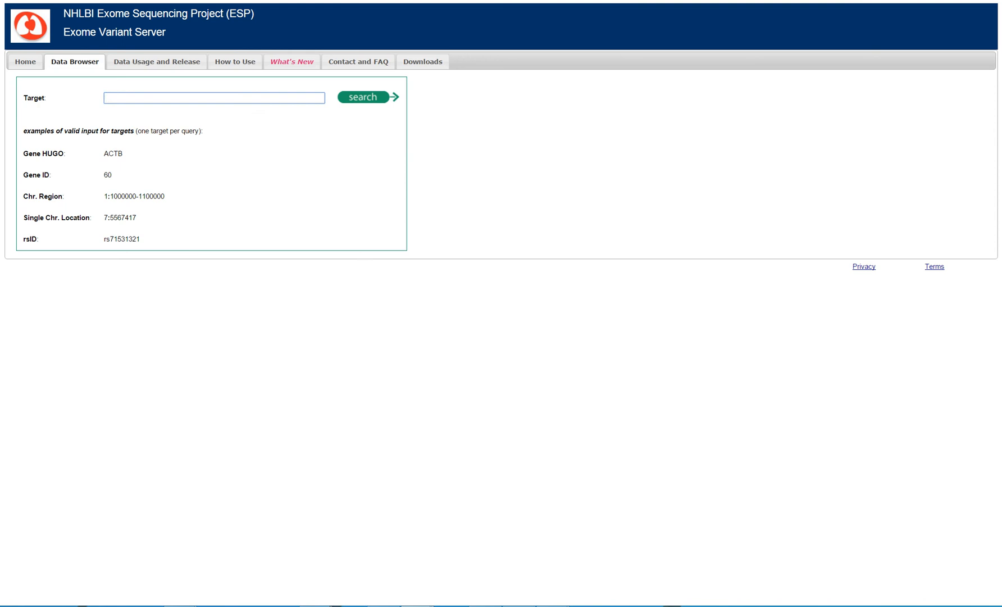
mouse_move(99, 5)
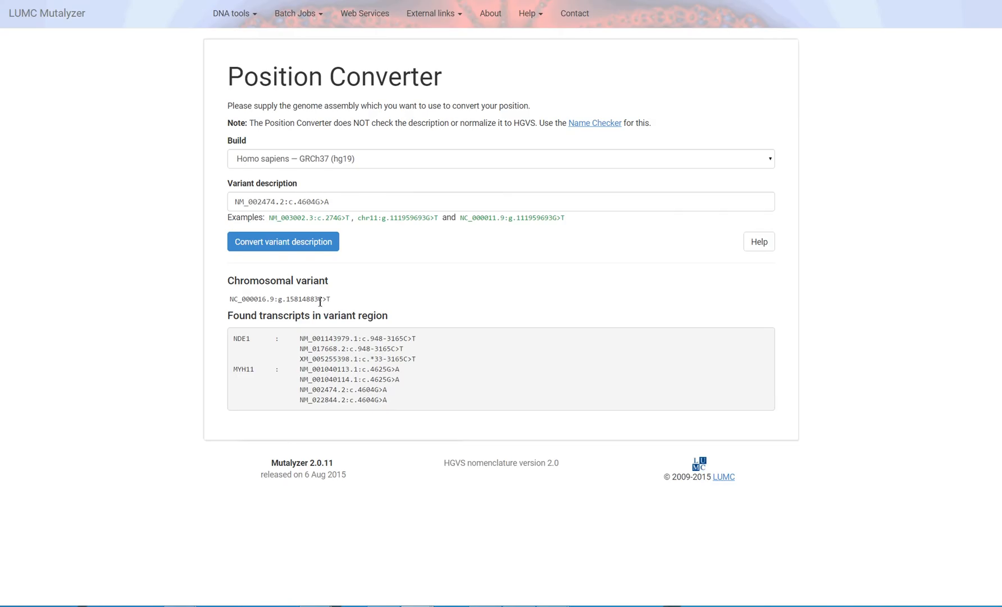
Copy position 15814883 from Mutalyzer and search Exome Variant Server for 16:15814883.
right_click(302, 299)
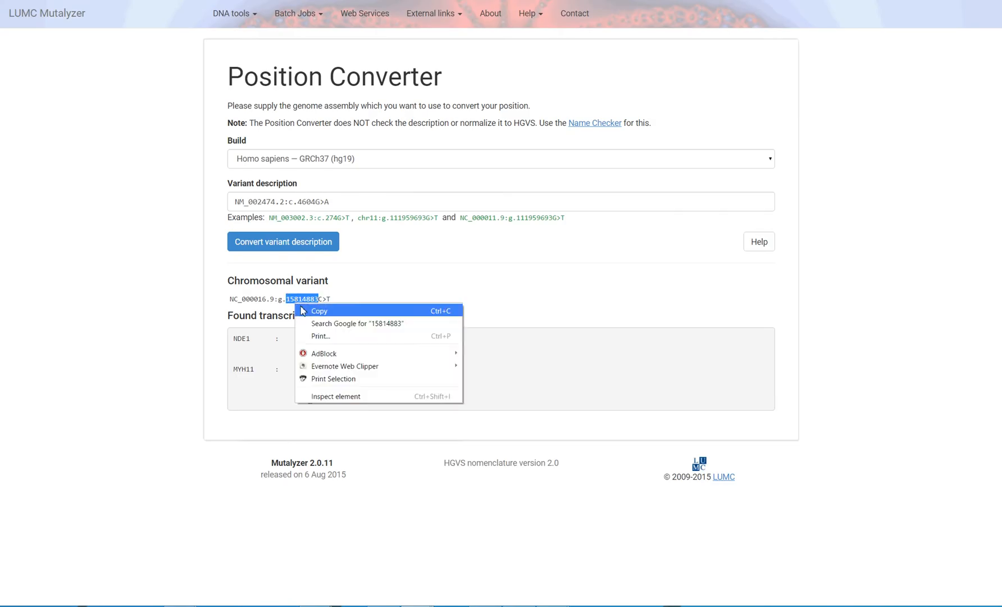
click(309, 268)
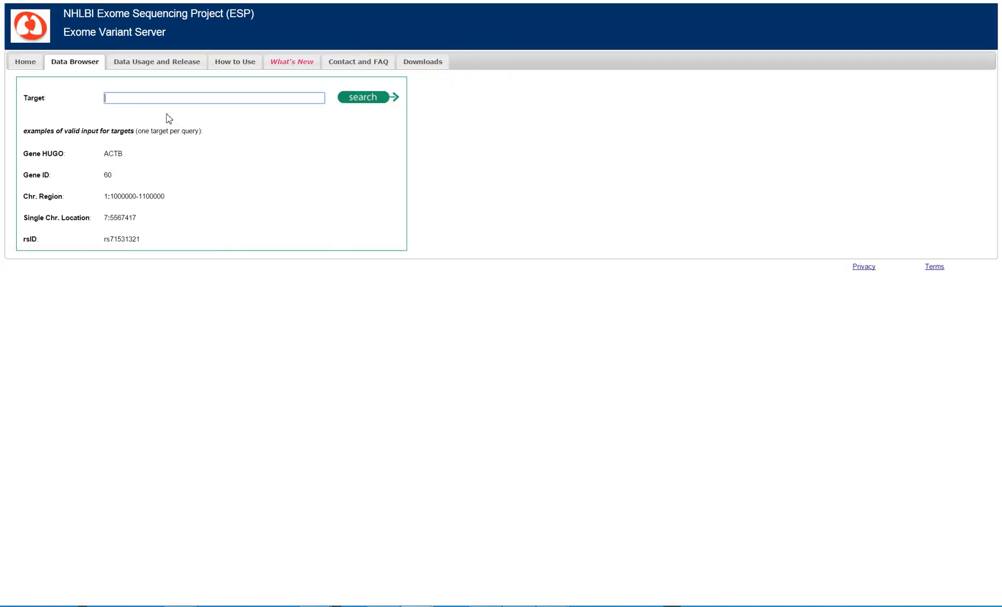
text(16)
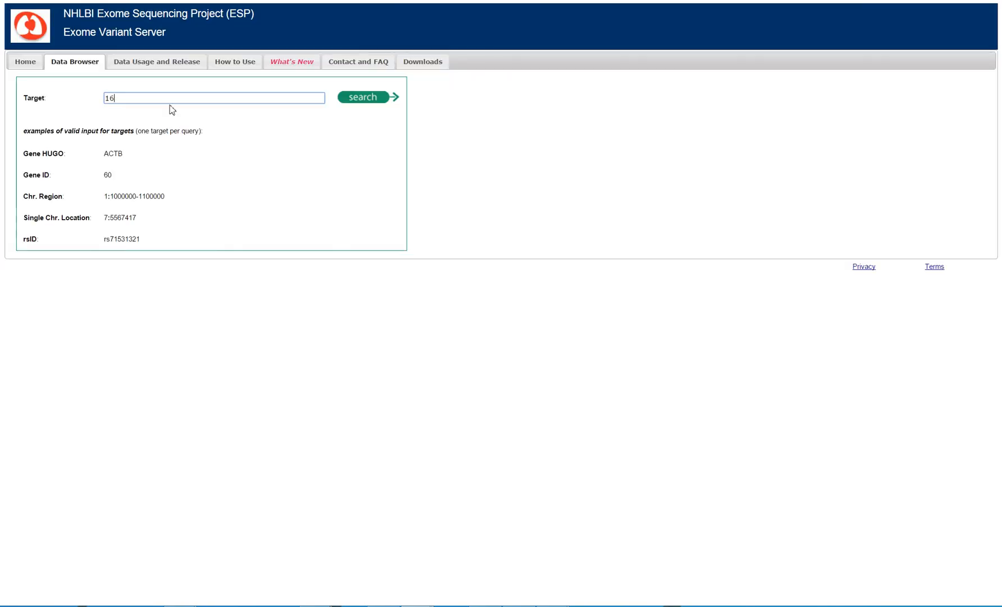
text(:15814883)
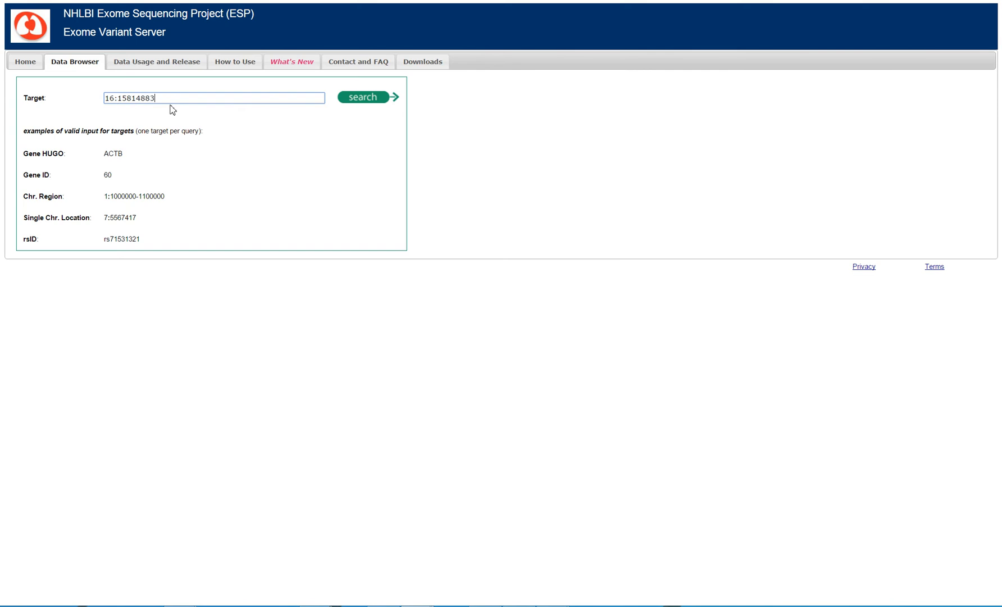
click(362, 96)
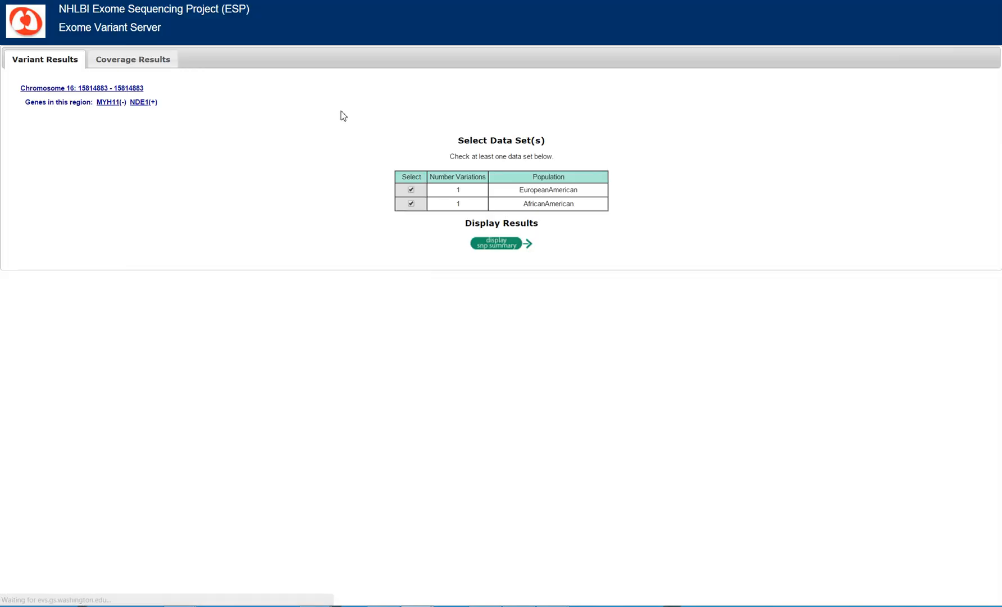
mouse_move(308, 130)
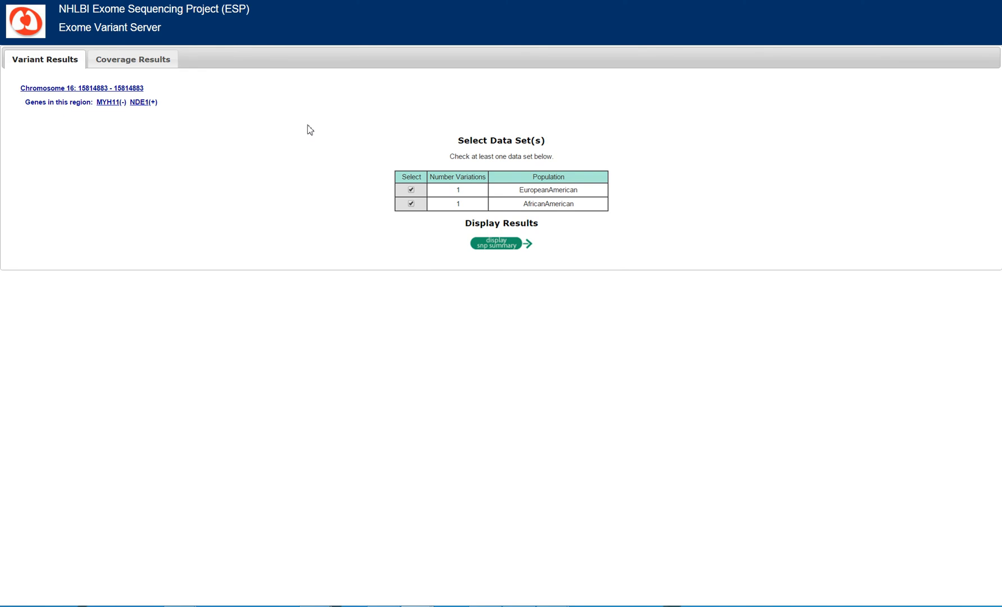
mouse_move(443, 254)
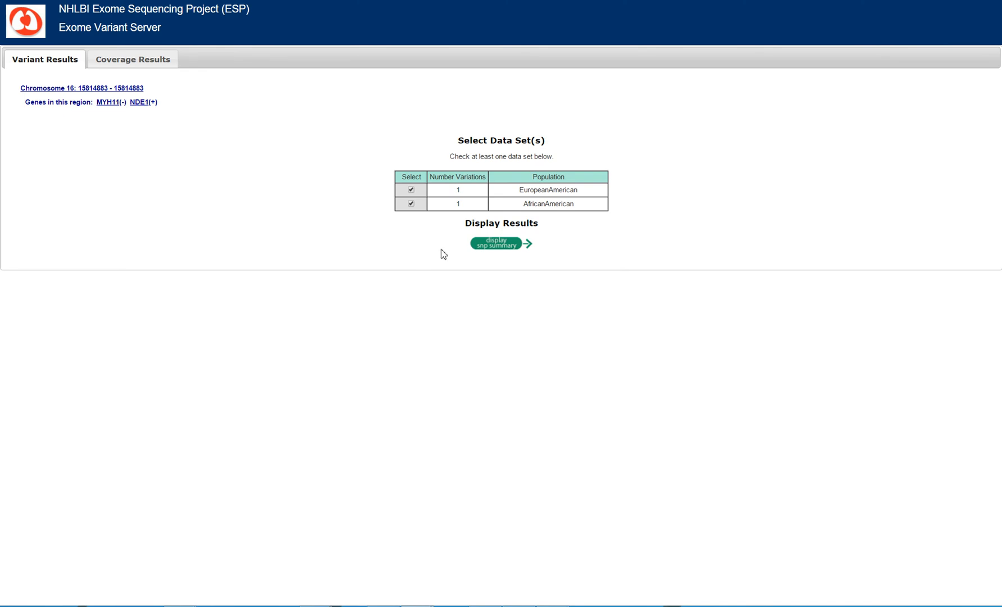
mouse_move(467, 256)
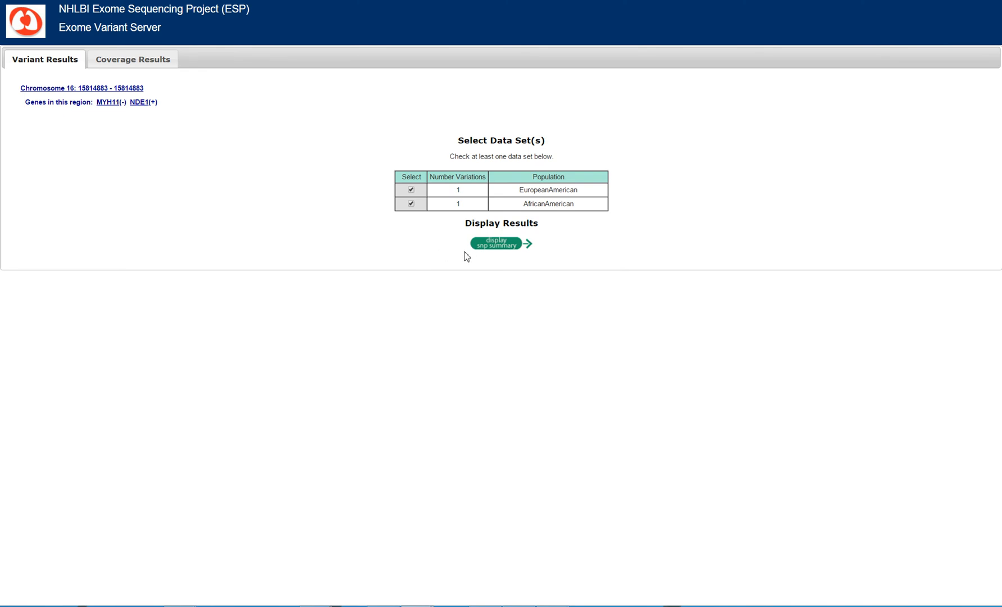
mouse_move(486, 252)
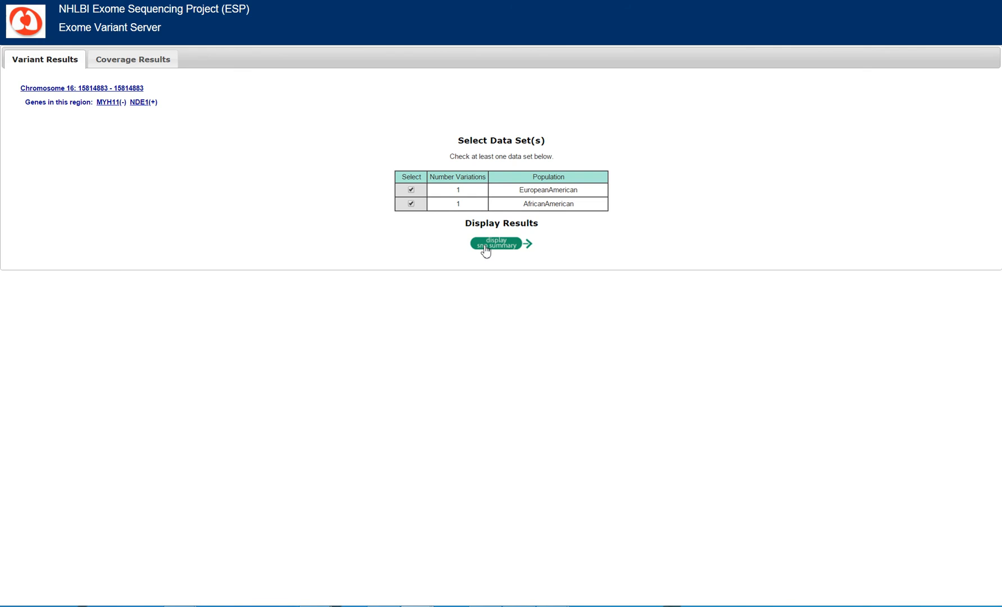
mouse_move(510, 248)
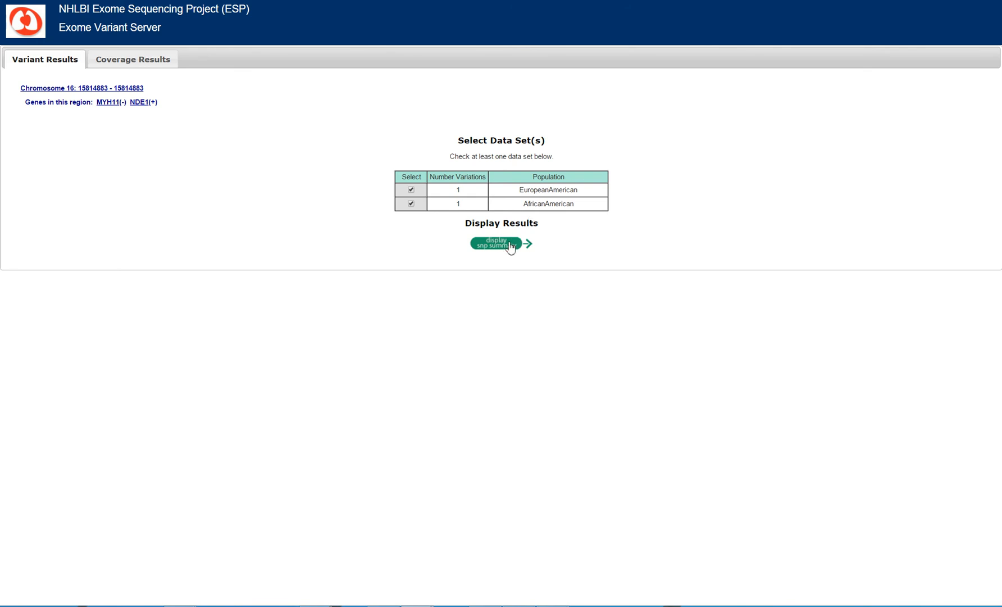
Display the SNP summary for 16:15814883 with both EA and AA data sets.
click(495, 244)
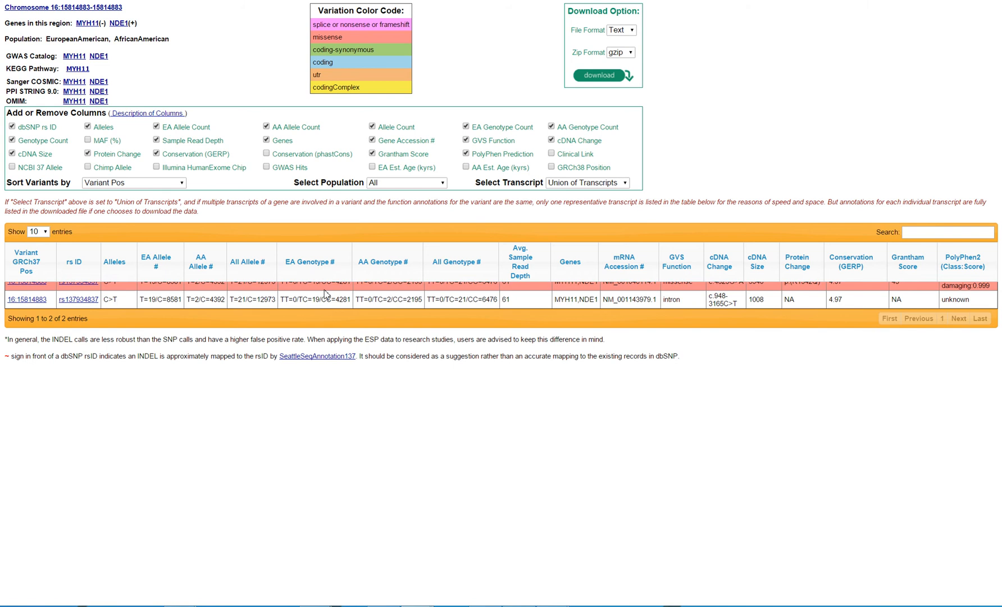
mouse_move(328, 296)
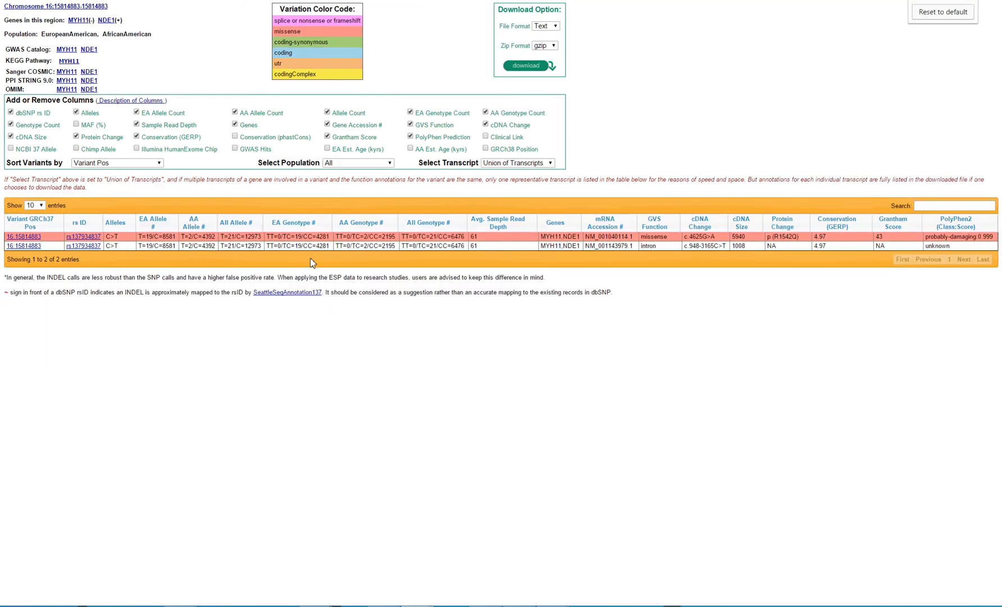
mouse_move(266, 274)
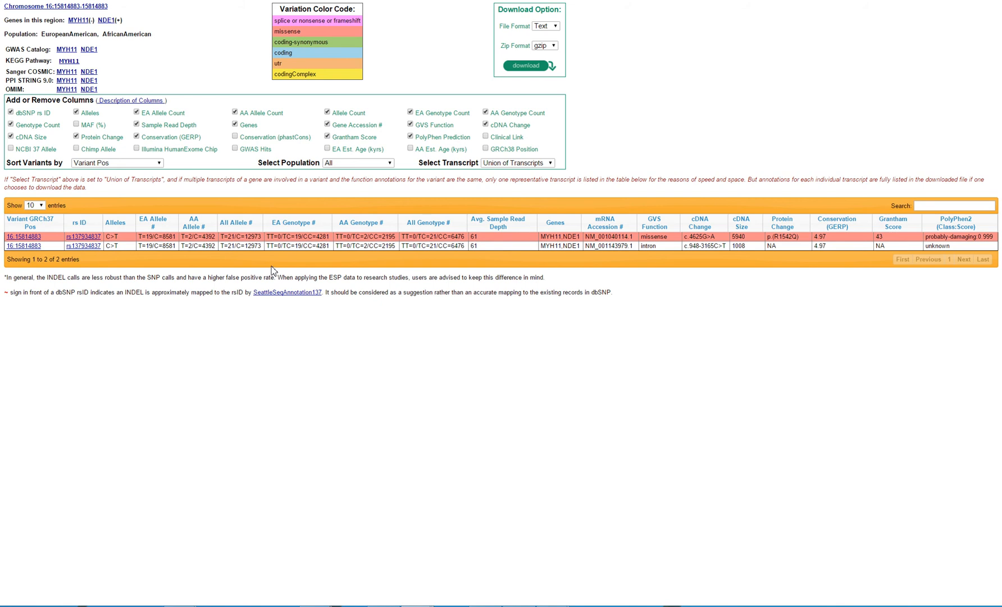
mouse_move(255, 268)
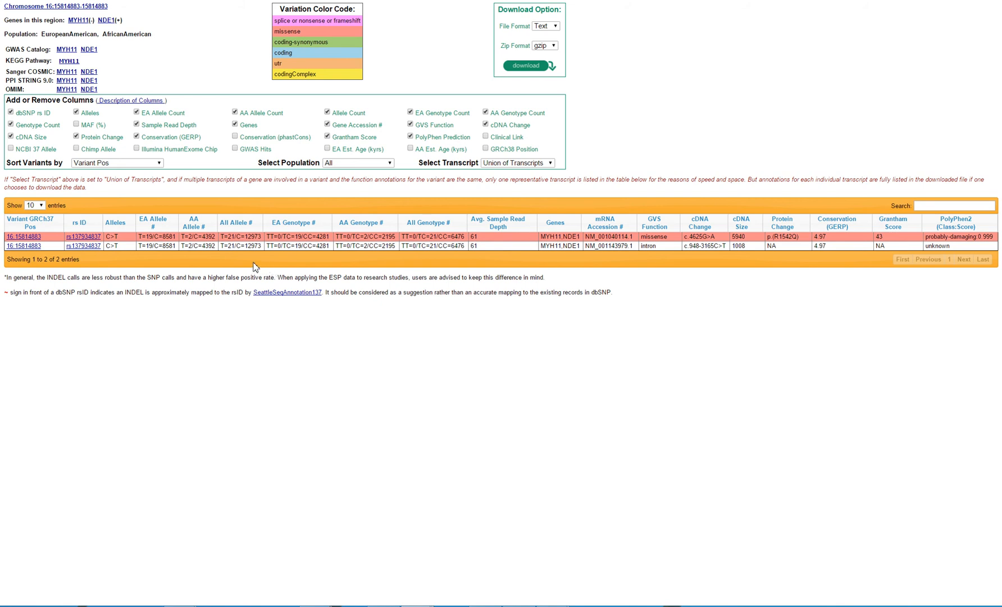
mouse_move(198, 262)
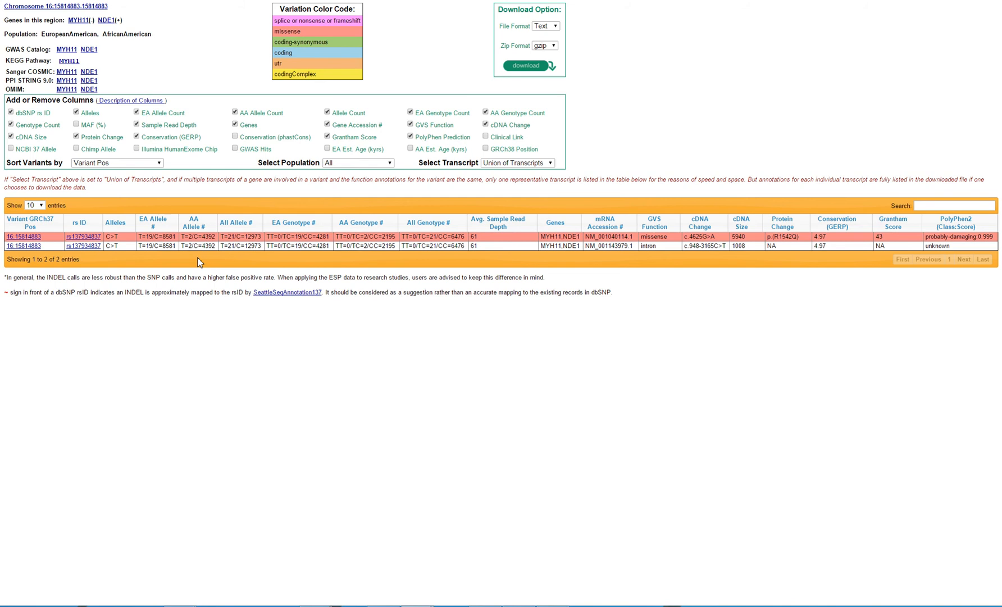
mouse_move(171, 256)
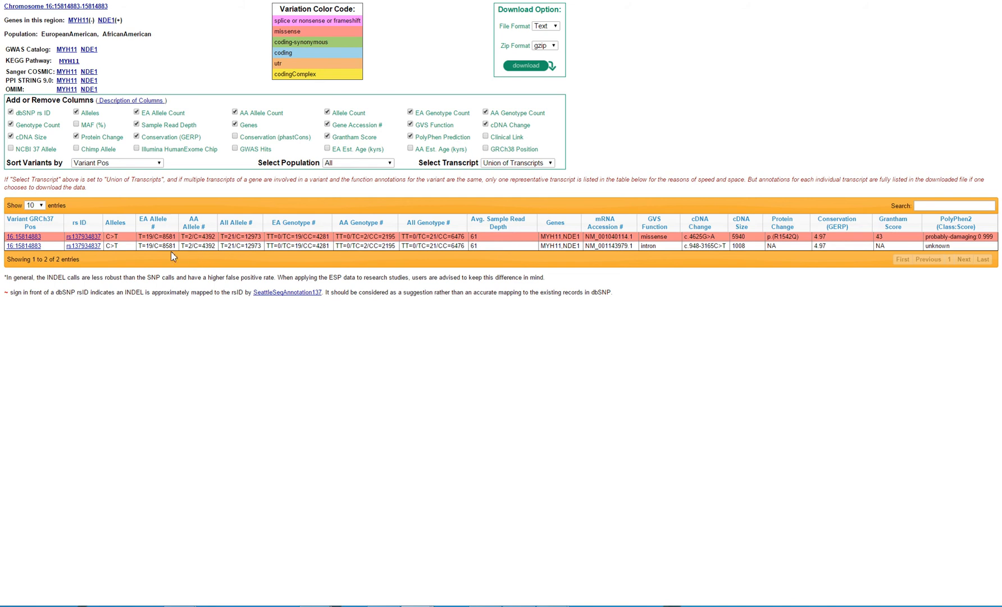
mouse_move(158, 245)
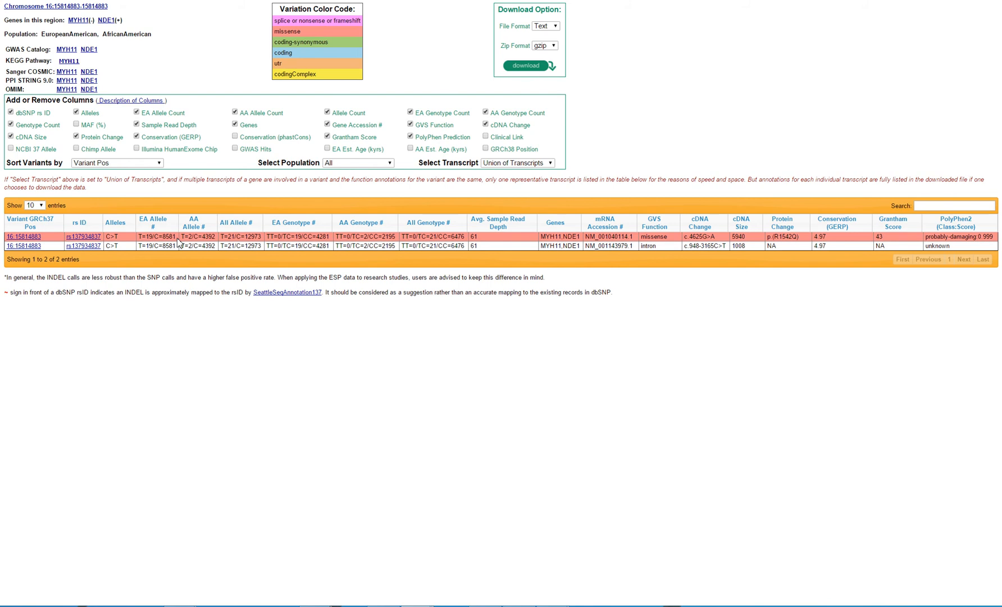
Select the EA allele count 8581 in the 16:15814883 summary table.
double_click(167, 236)
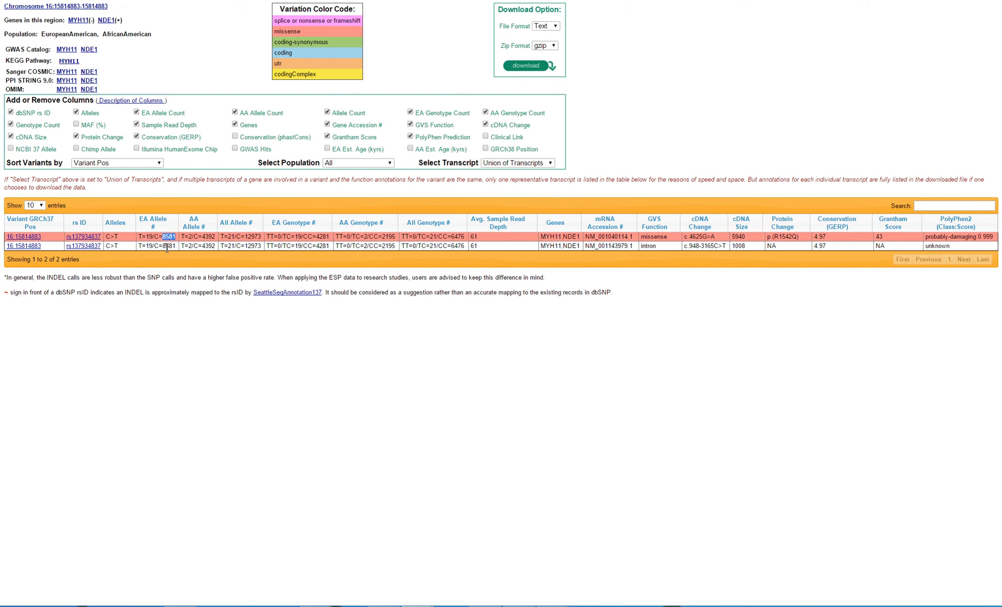
mouse_move(153, 242)
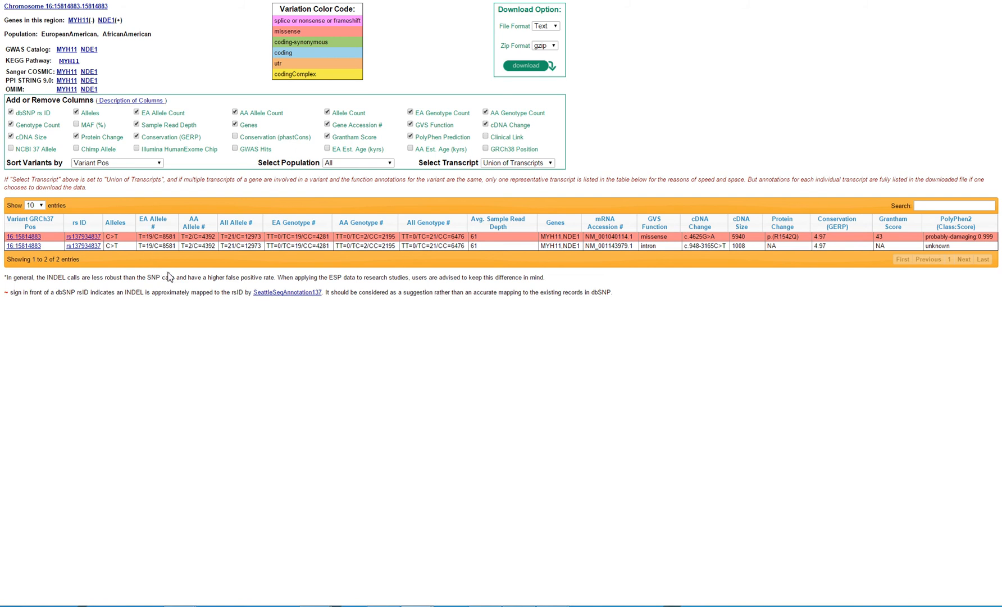
mouse_move(190, 265)
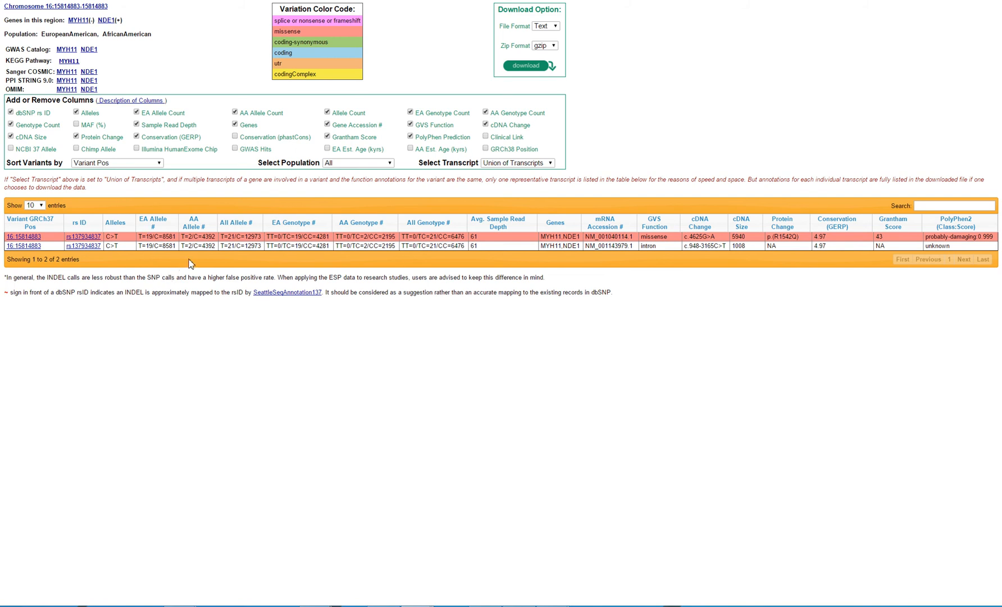
mouse_move(212, 256)
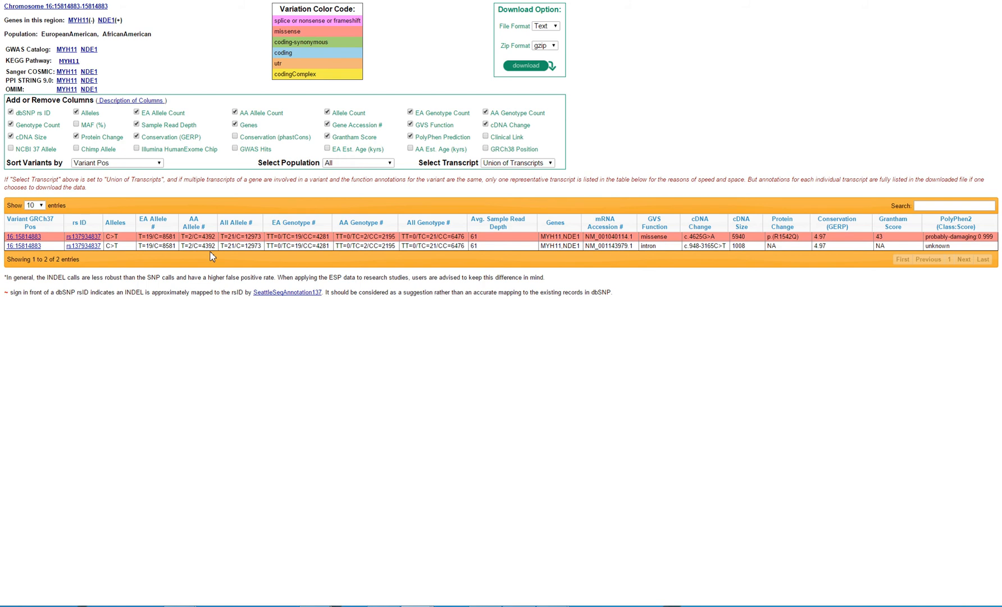
mouse_move(441, 249)
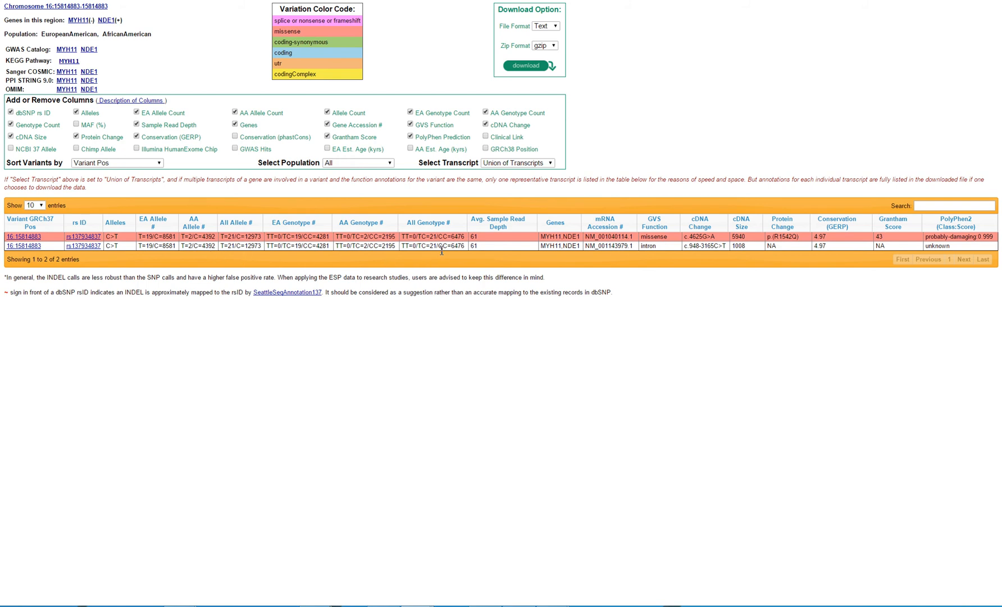
mouse_move(445, 254)
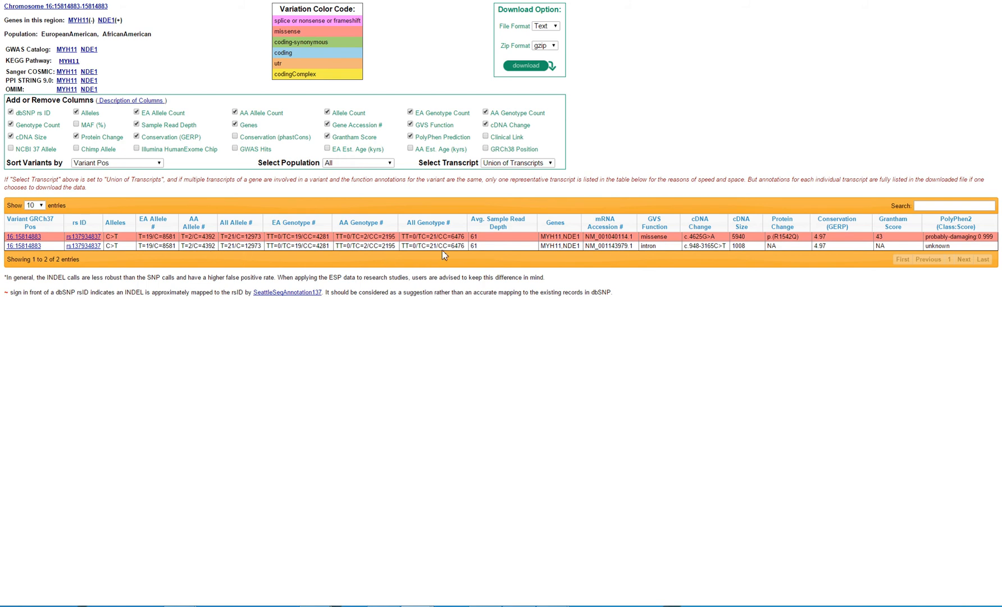
mouse_move(515, 241)
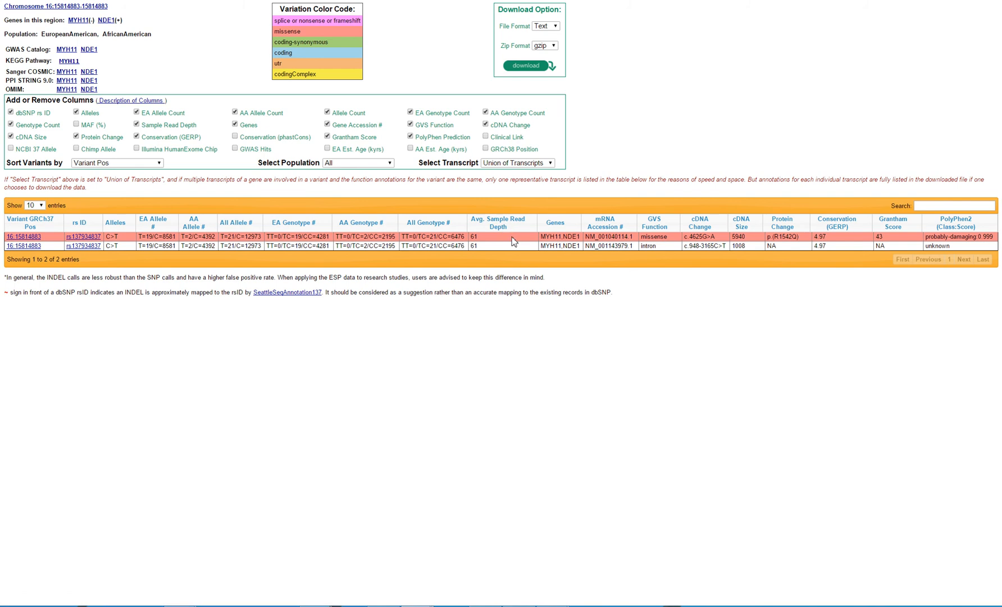
mouse_move(504, 244)
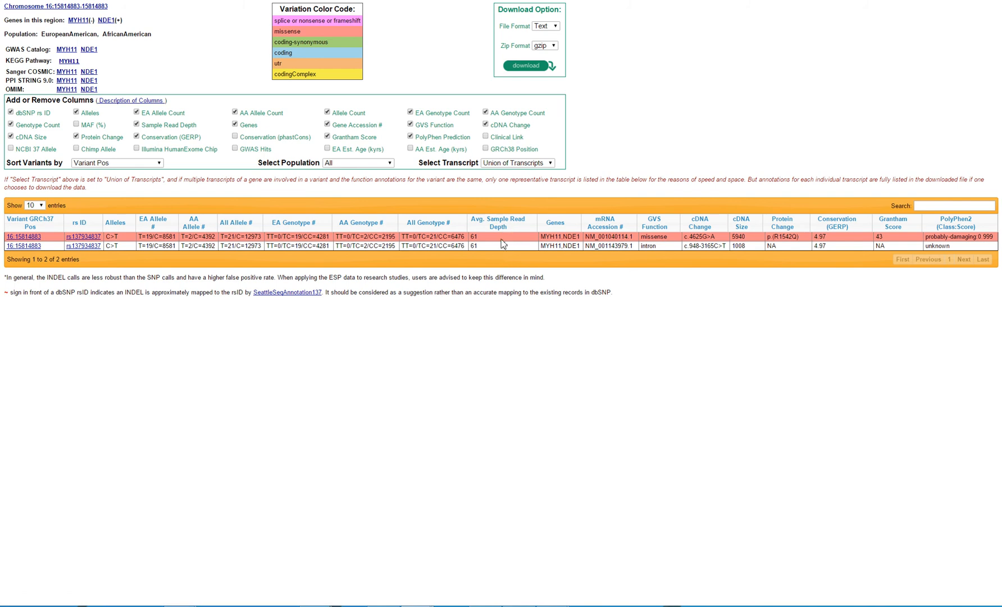
mouse_move(575, 259)
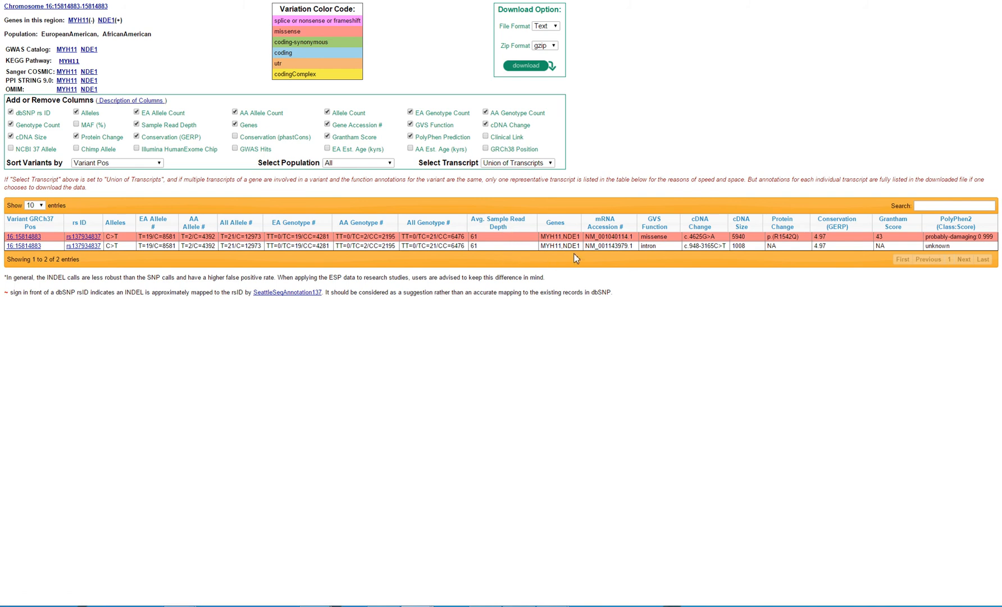
mouse_move(613, 258)
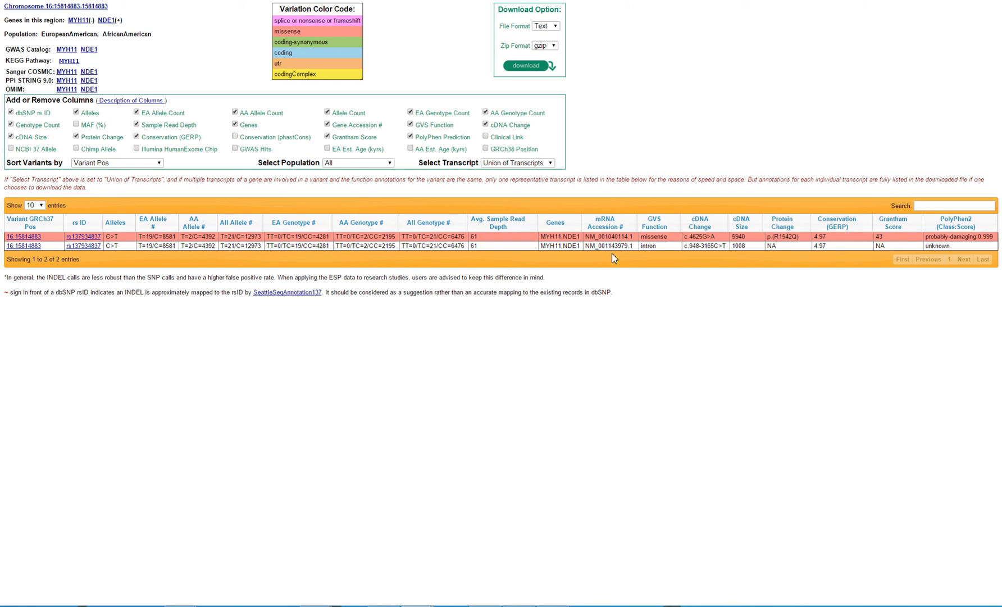
mouse_move(621, 256)
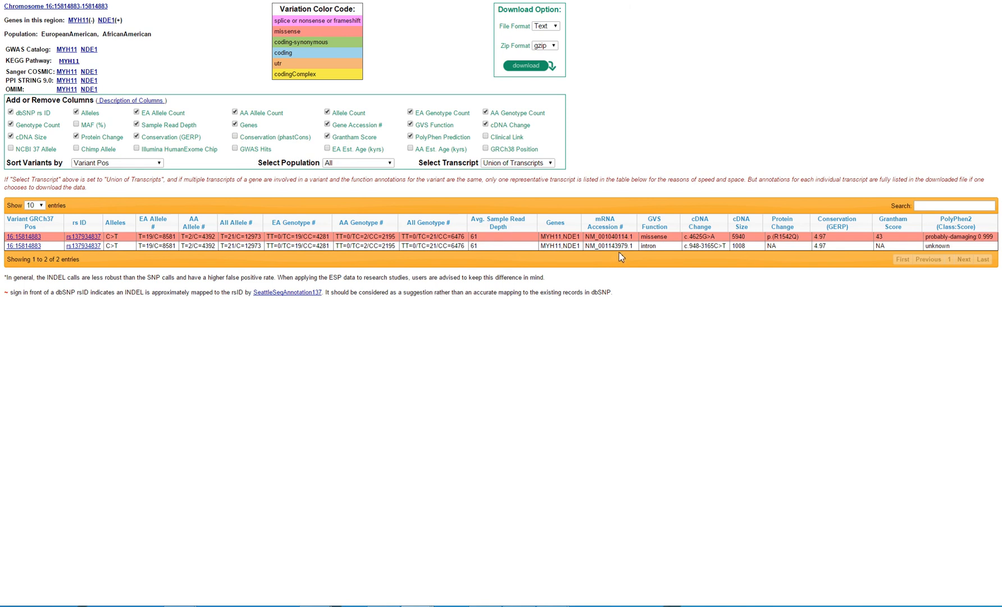
mouse_move(830, 259)
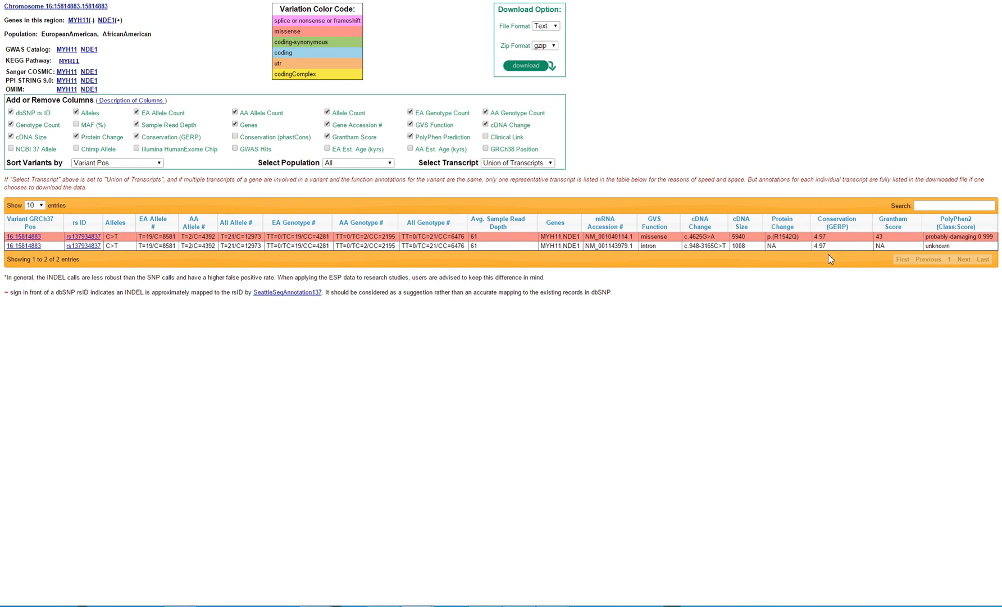
mouse_move(966, 254)
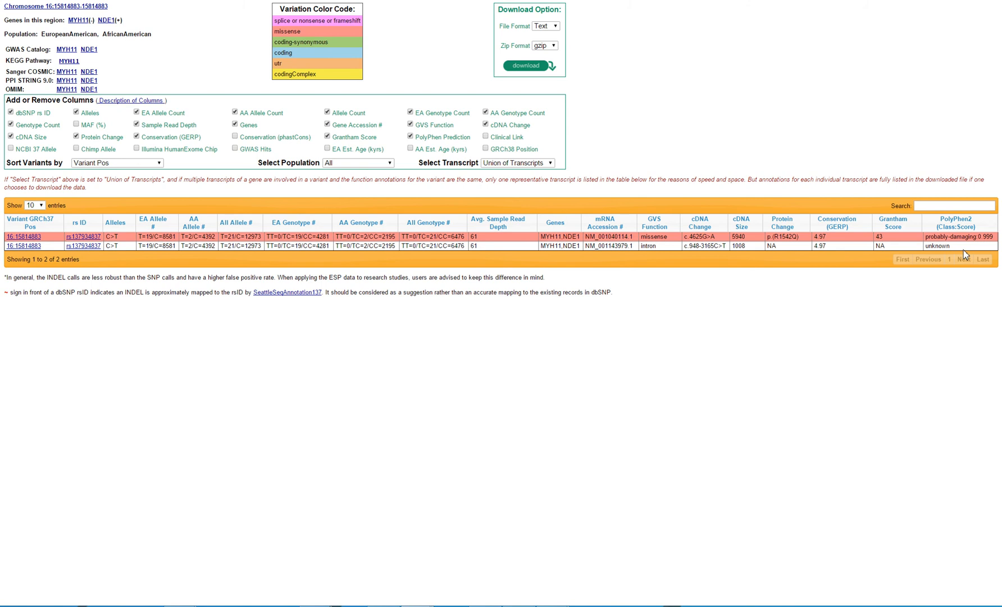
mouse_move(715, 304)
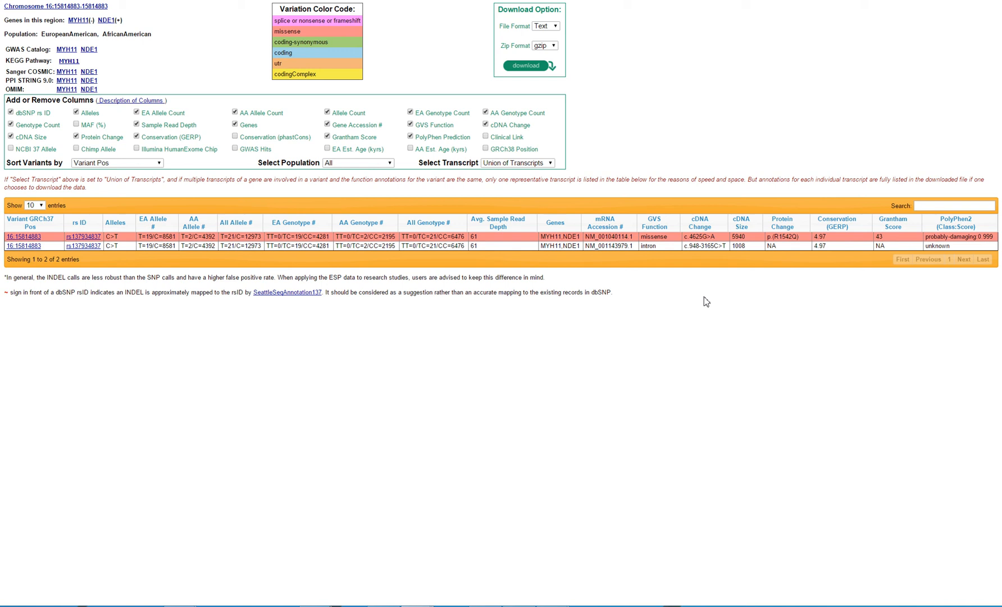
mouse_move(664, 297)
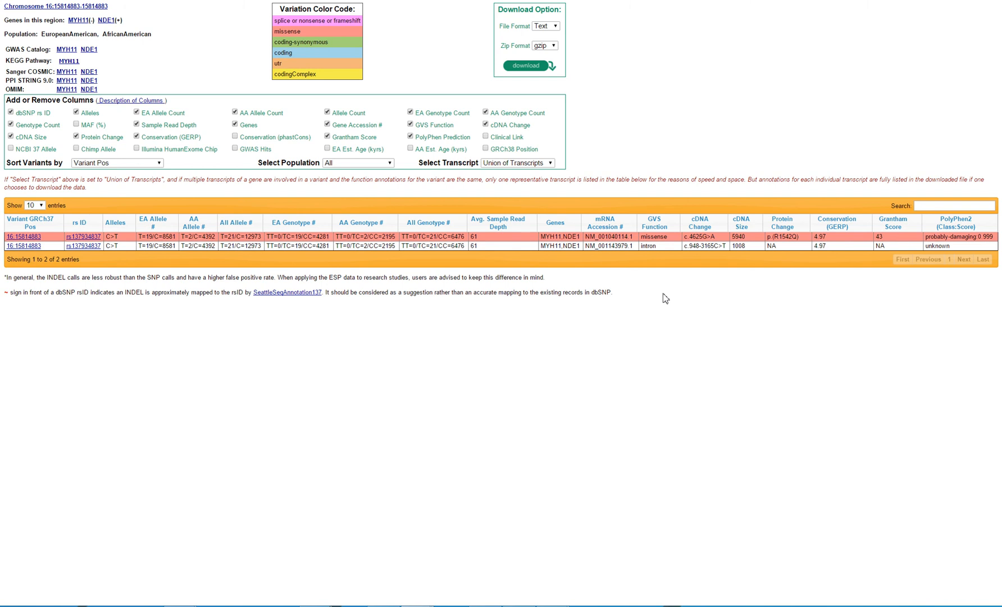
mouse_move(630, 297)
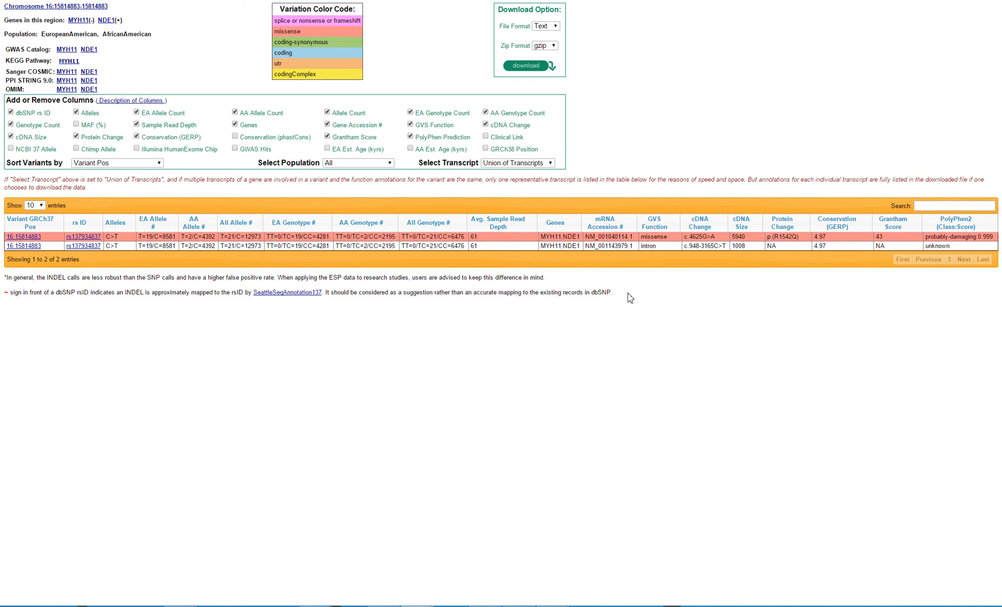
mouse_move(384, 295)
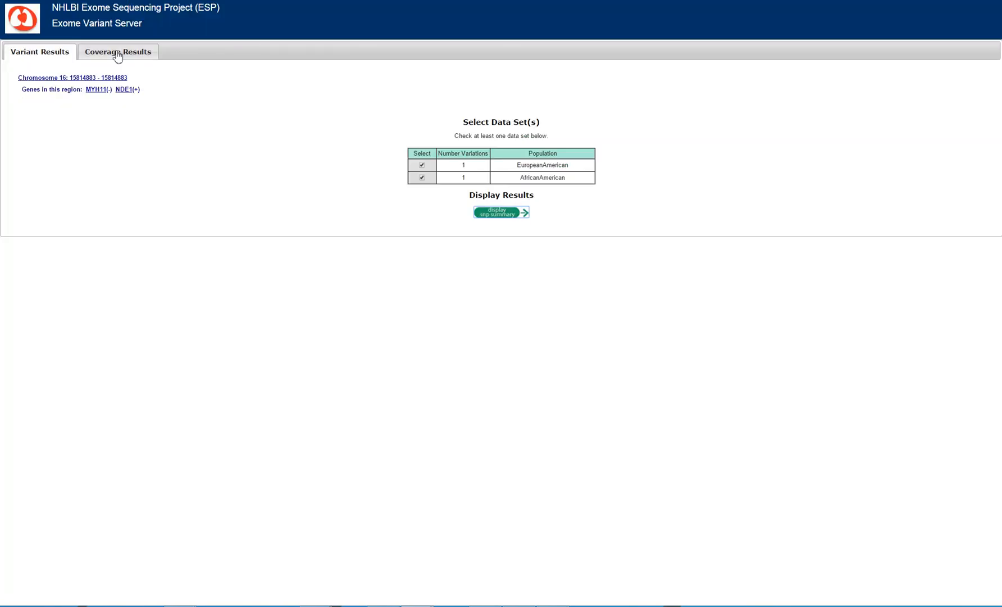
Open Coverage Results for 16:15814883, showing 6,497 samples at 61.0 read depth.
click(118, 52)
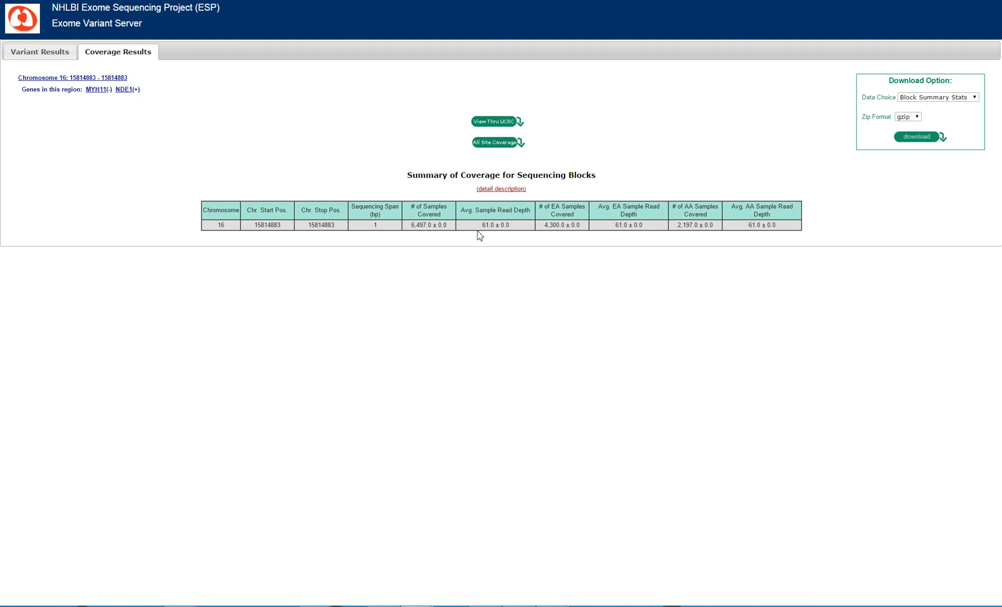
mouse_move(487, 224)
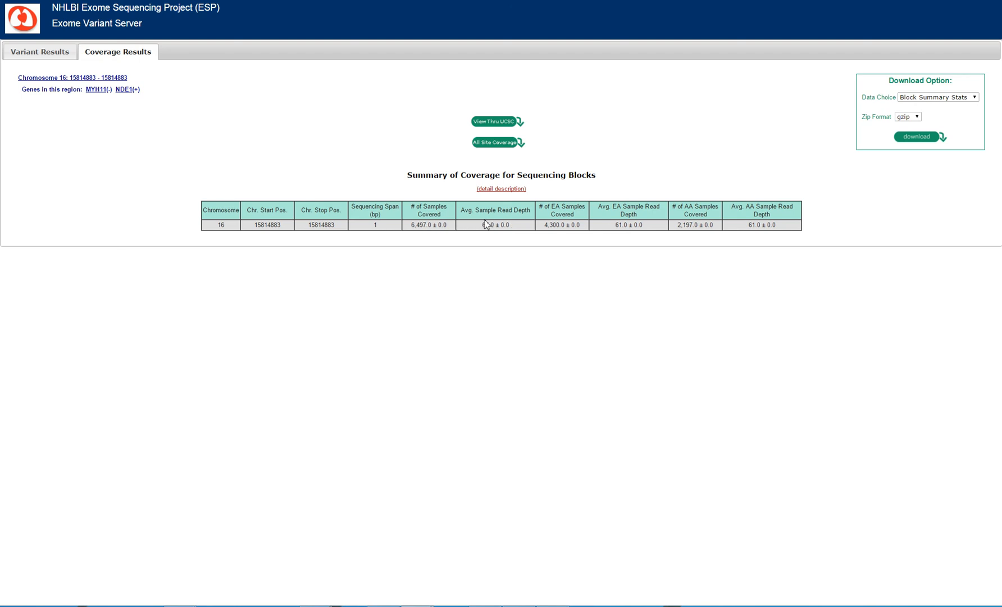
mouse_move(399, 245)
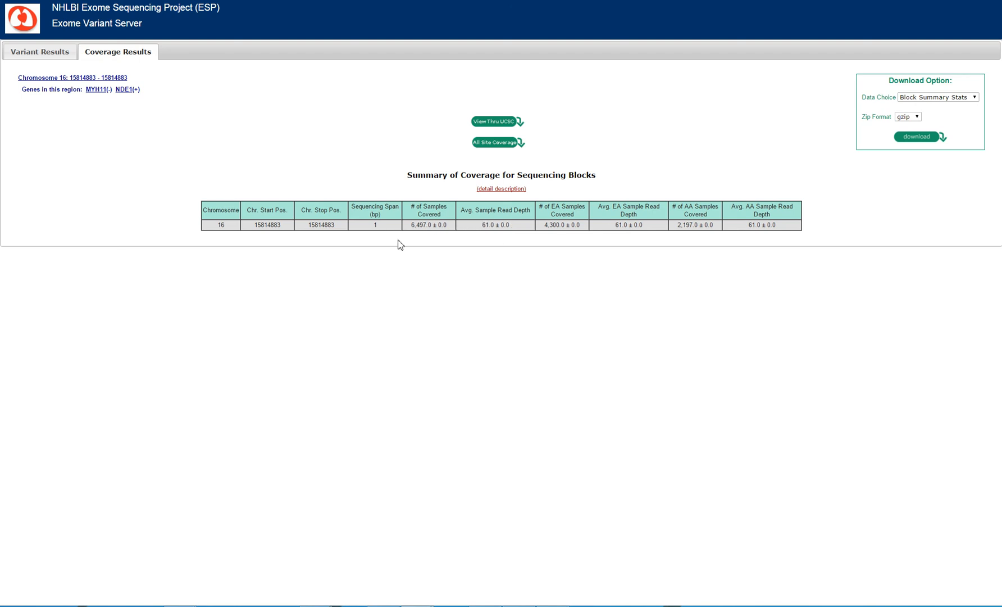
mouse_move(446, 241)
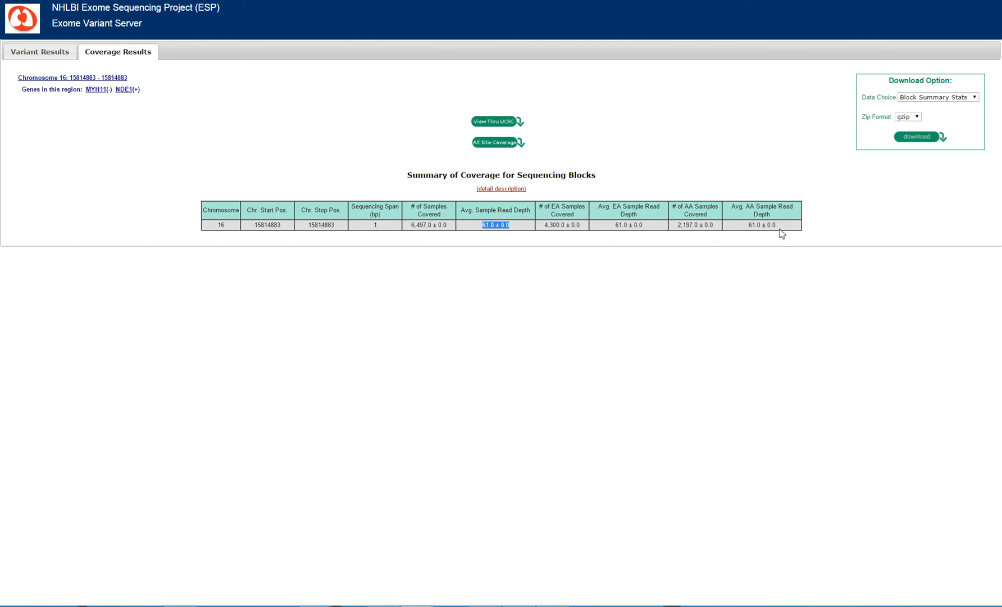
mouse_move(81, 4)
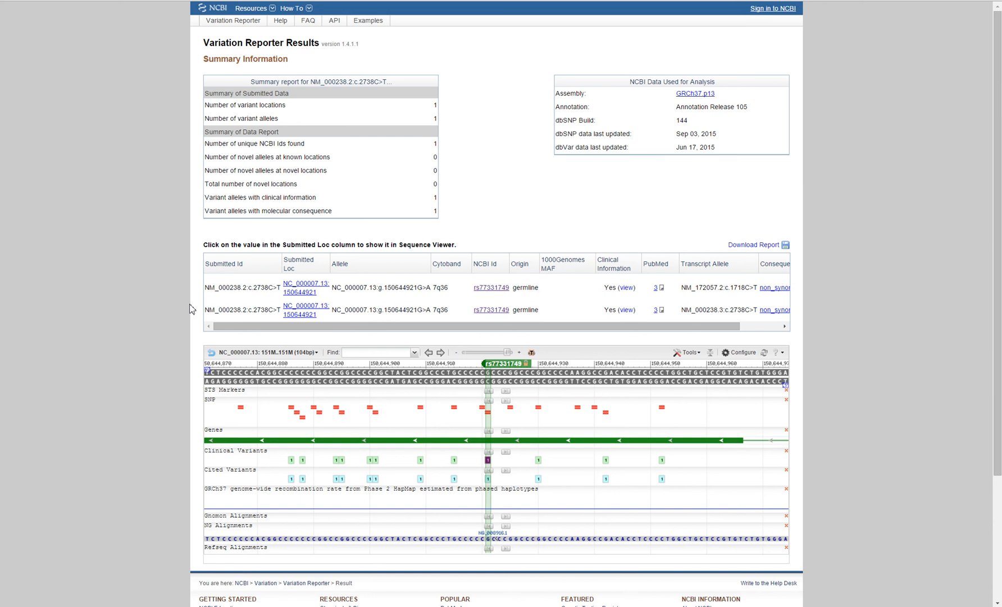
mouse_move(191, 309)
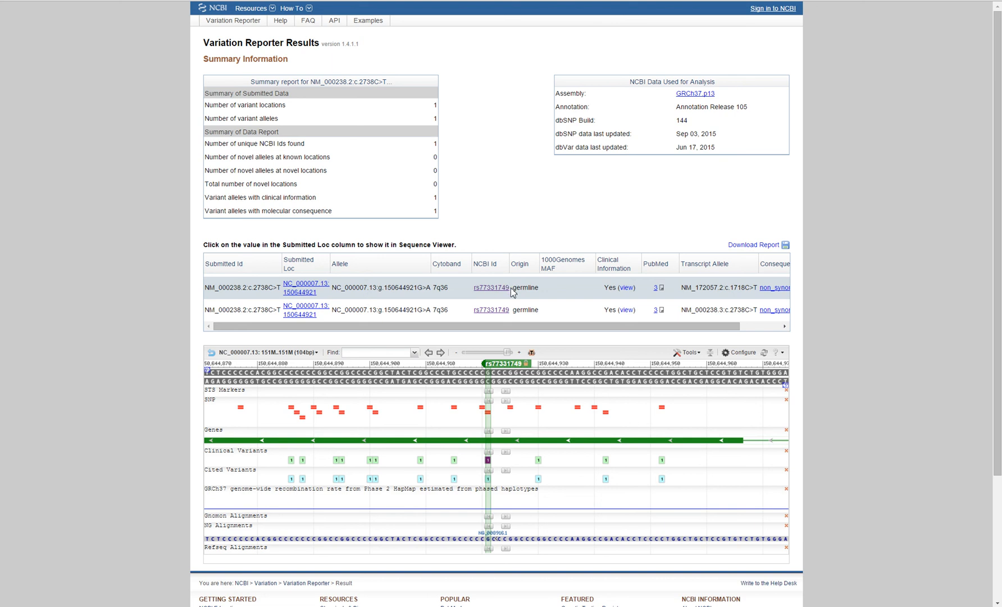
mouse_move(491, 287)
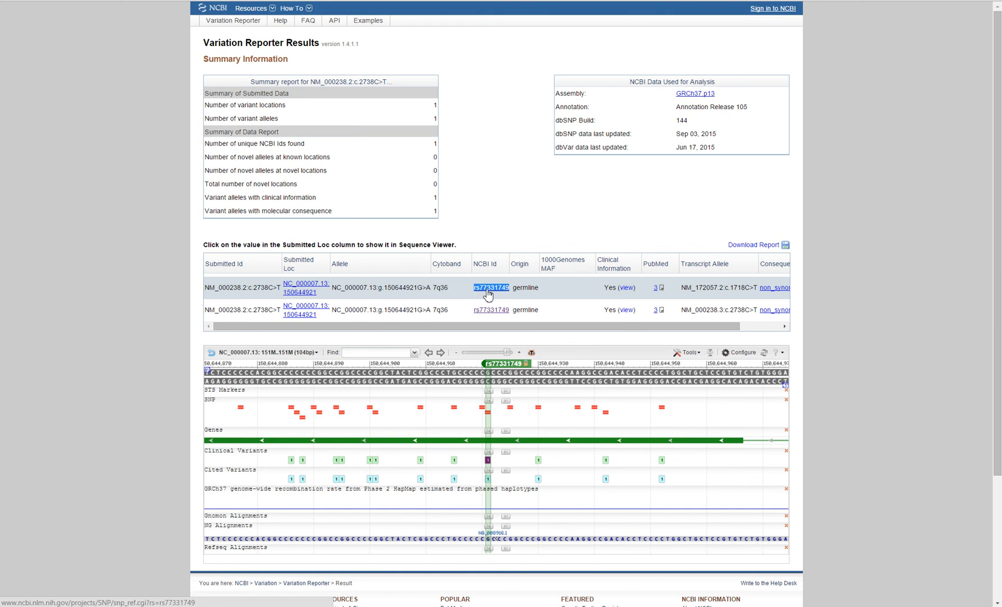
Copy dbSNP id rs77331749 from the Variation Reporter NCBI Id column.
right_click(491, 287)
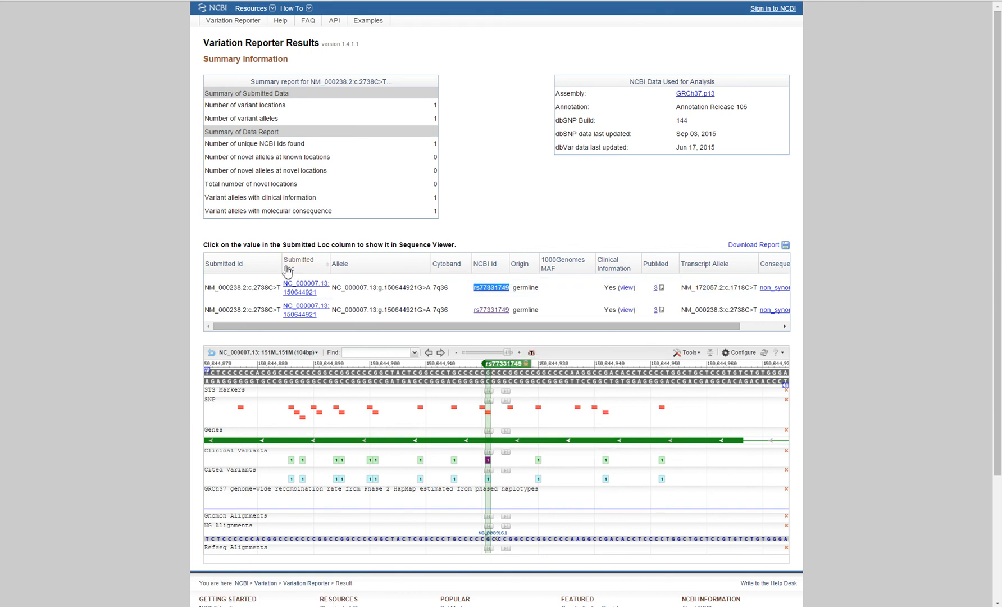
mouse_move(173, 254)
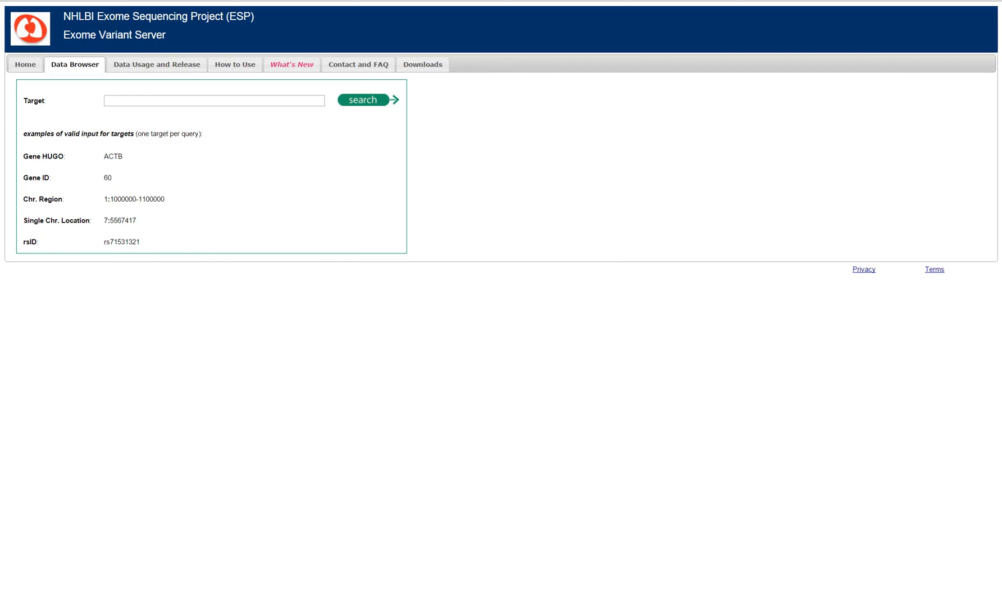
mouse_move(99, 48)
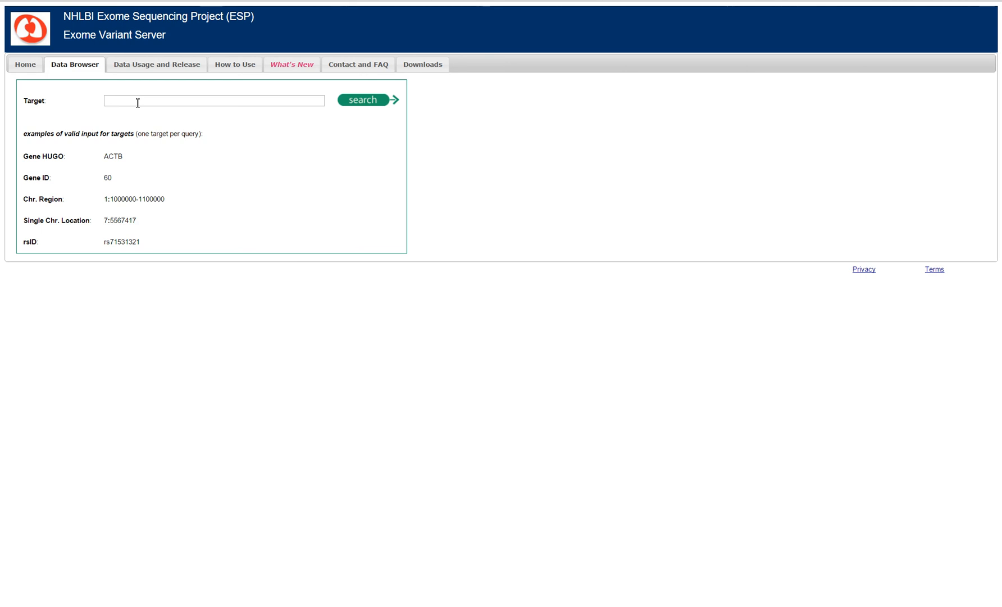
Search Exome Variant Server for rs77331749.
click(214, 101)
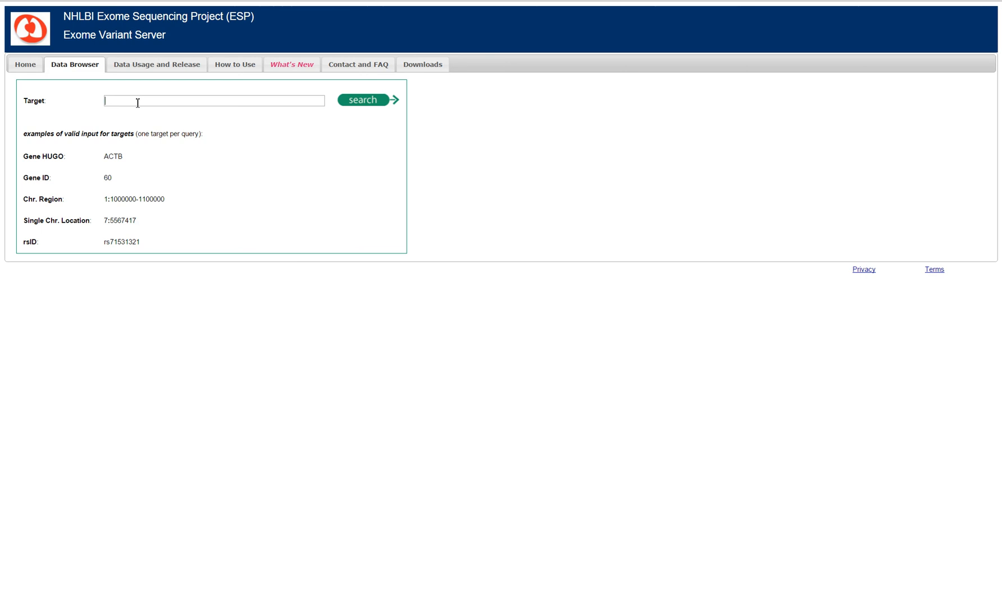
click(214, 101)
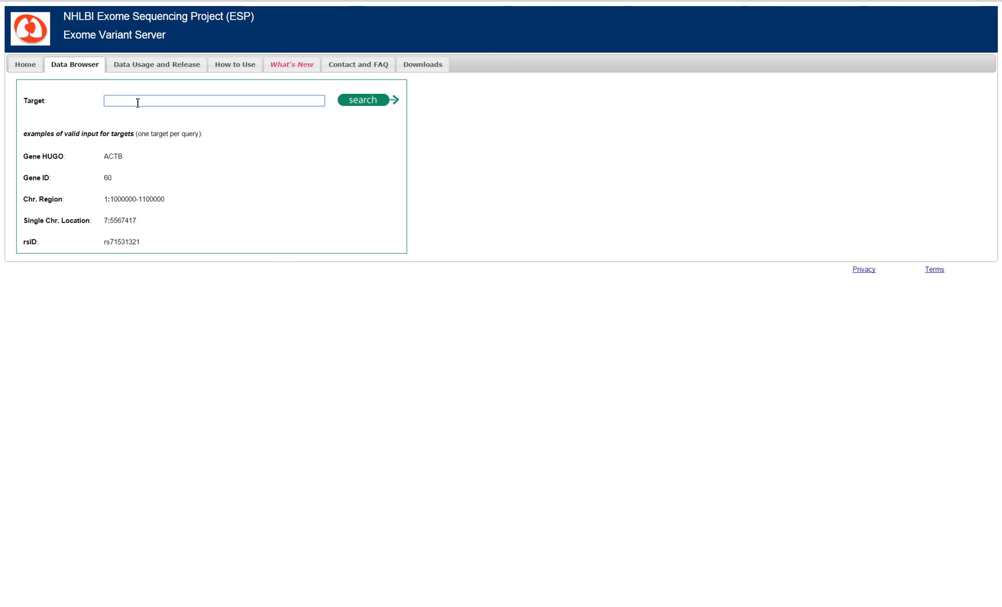
text(rs77331749)
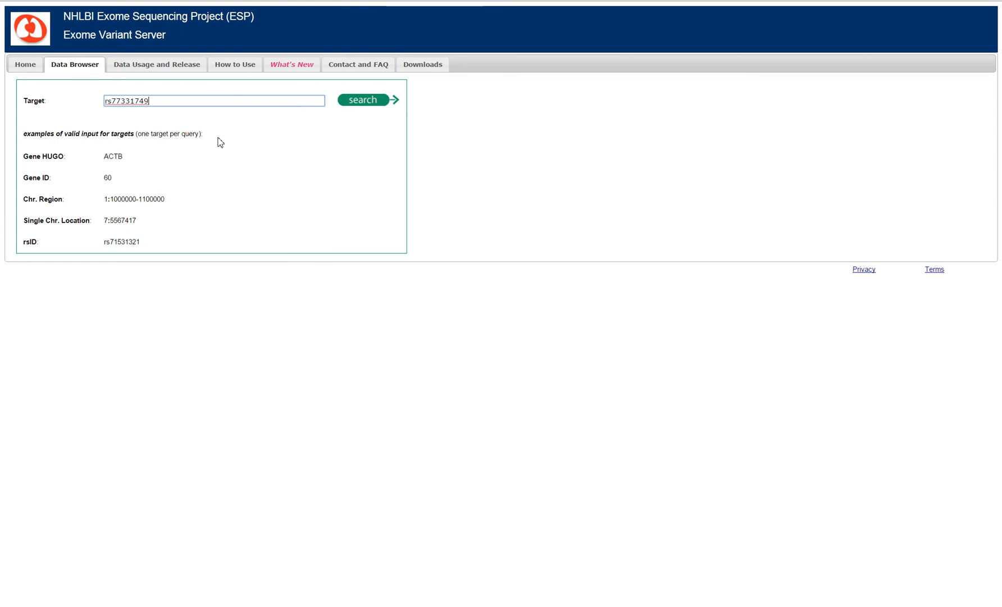
click(363, 100)
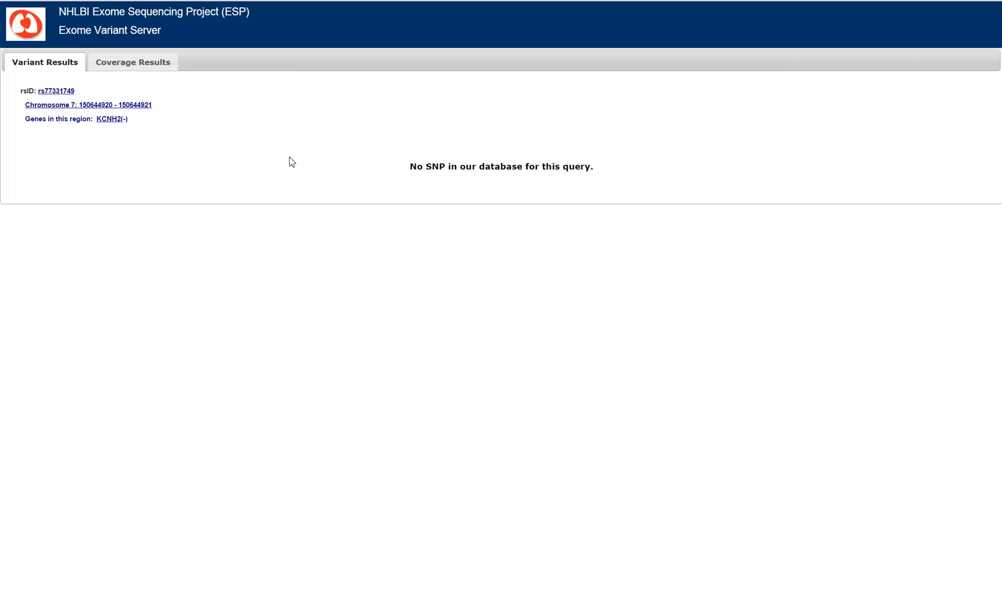
mouse_move(410, 176)
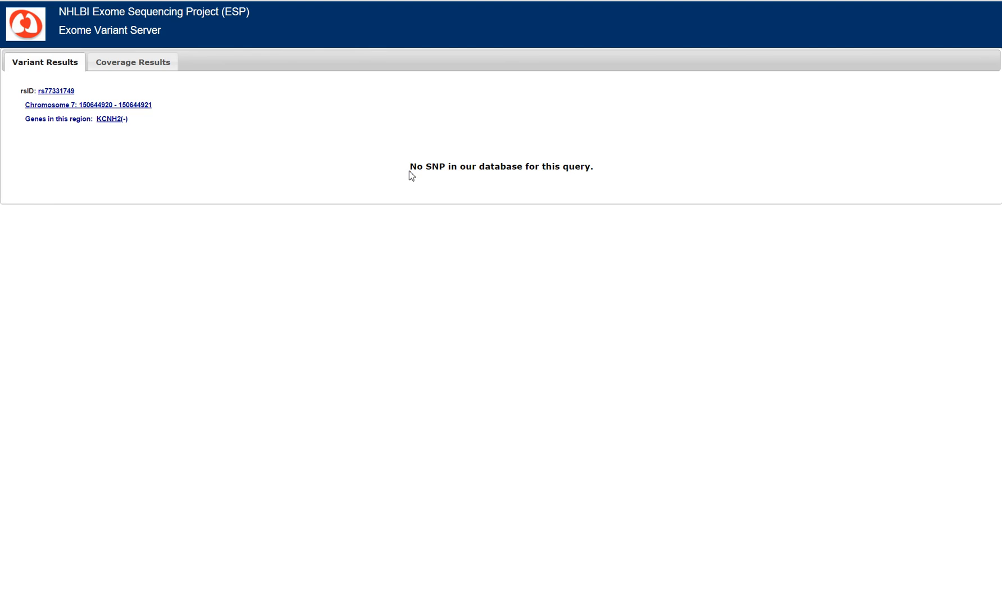
mouse_move(482, 185)
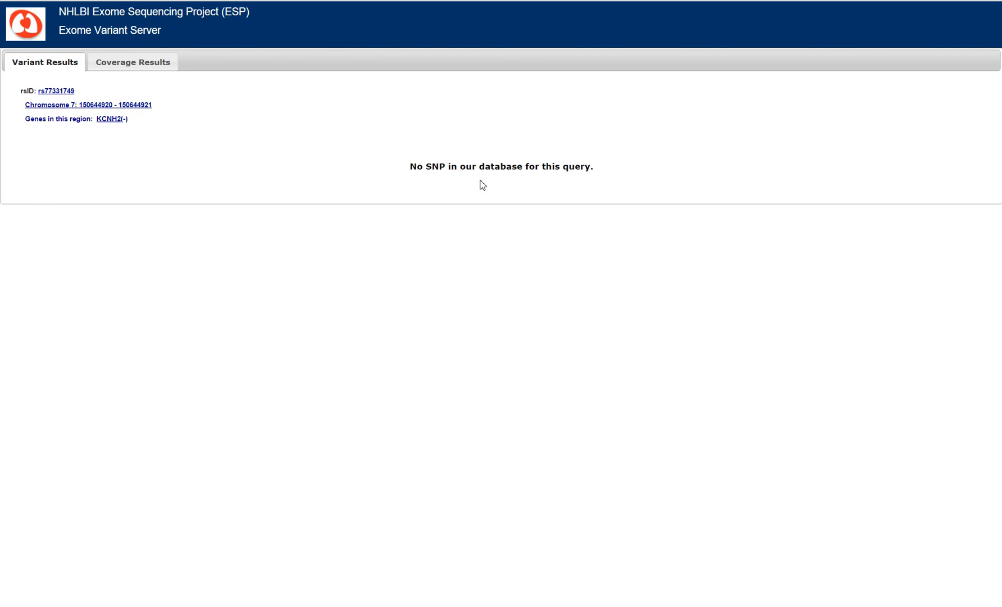
mouse_move(133, 62)
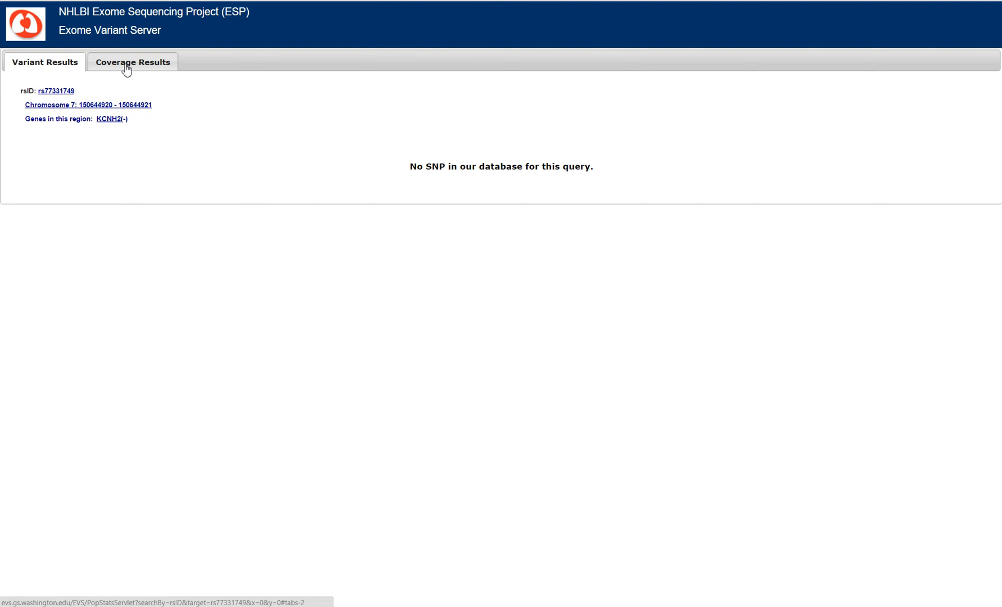
Open Coverage Results for rs77331749, showing 2,705 samples at 1.0 read depth.
click(133, 62)
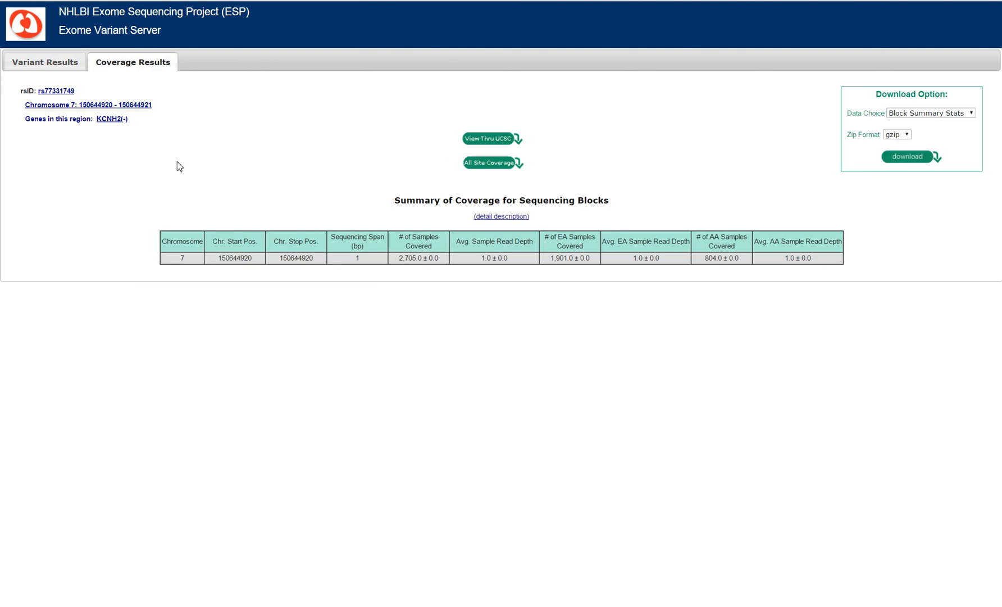
mouse_move(266, 272)
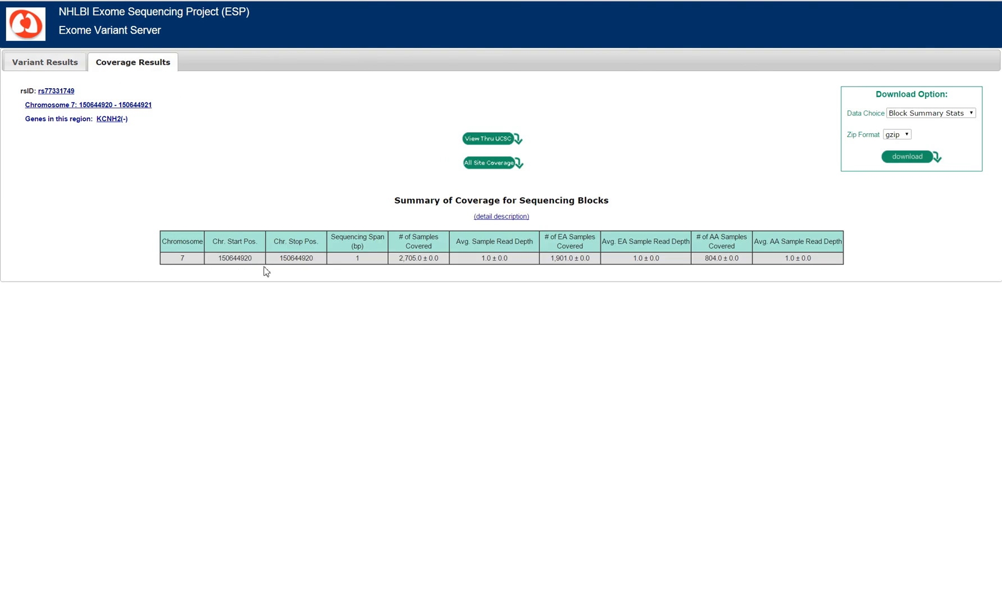
mouse_move(359, 269)
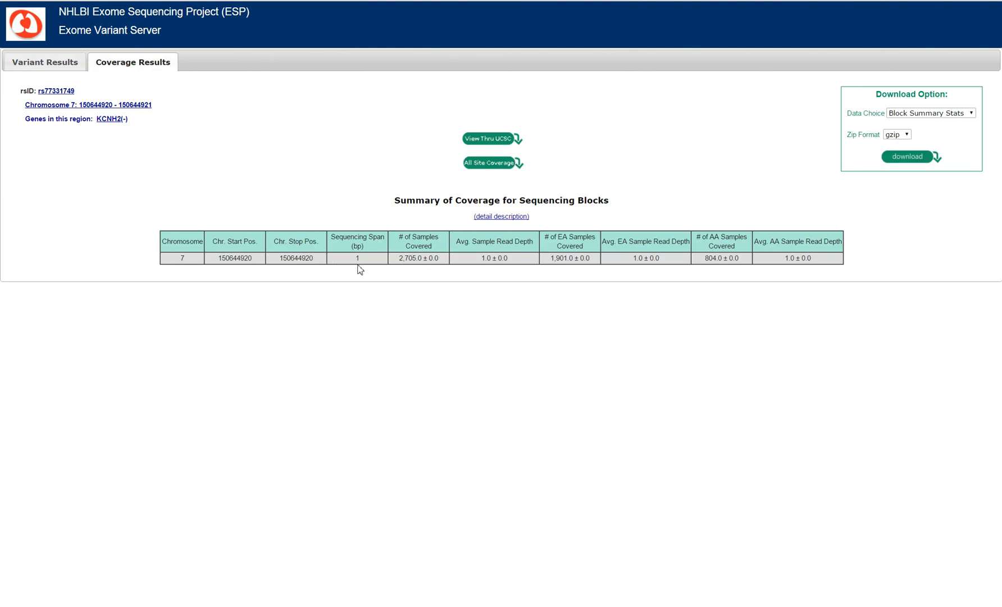
mouse_move(403, 269)
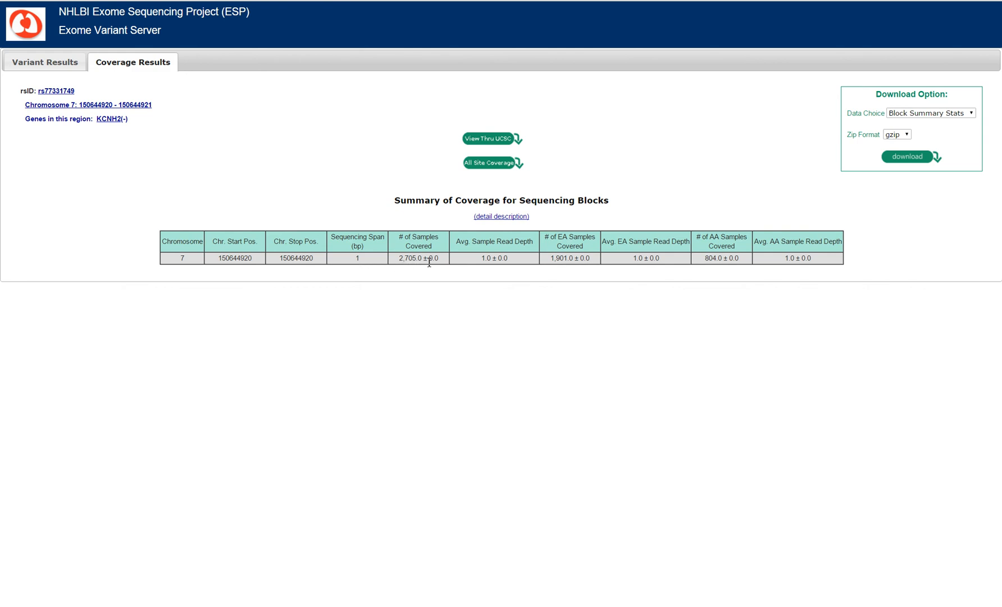
mouse_move(436, 269)
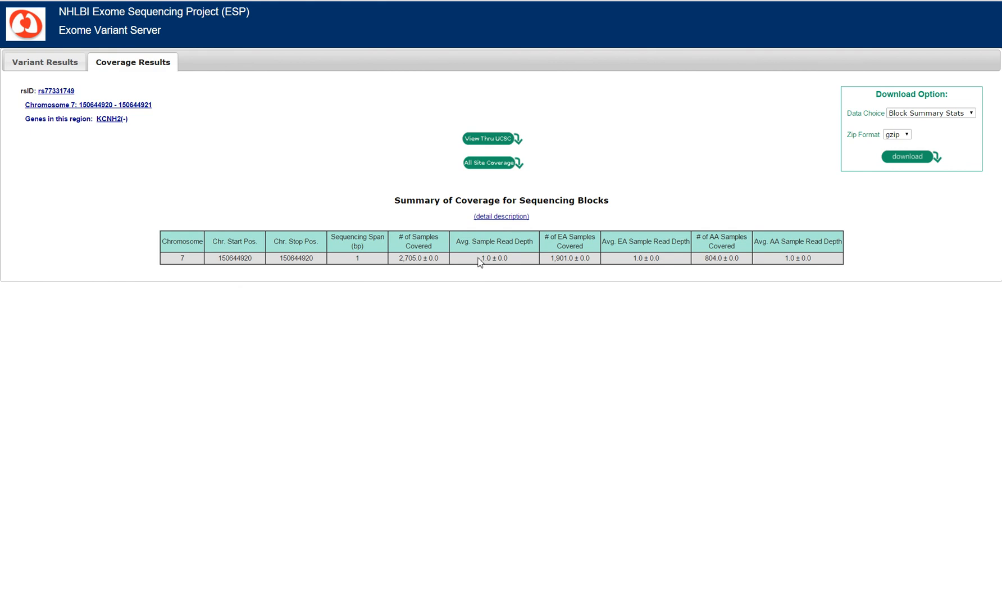
mouse_move(516, 272)
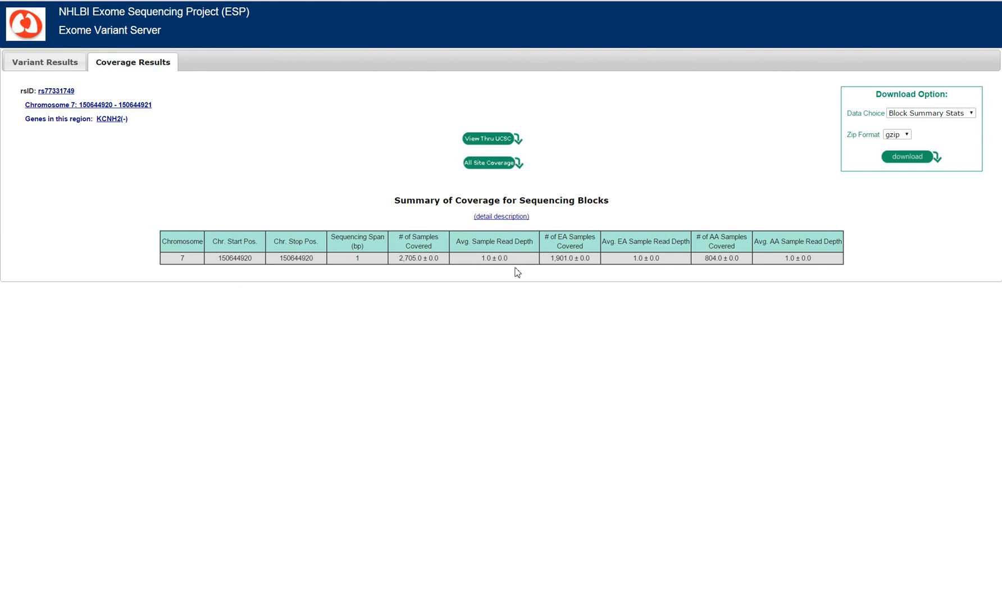
mouse_move(694, 273)
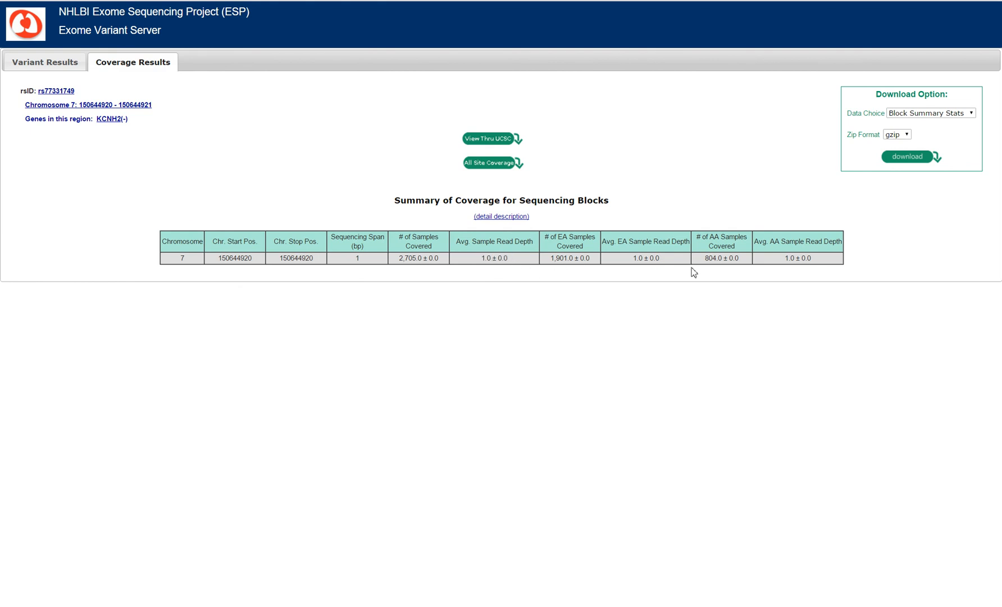
mouse_move(605, 283)
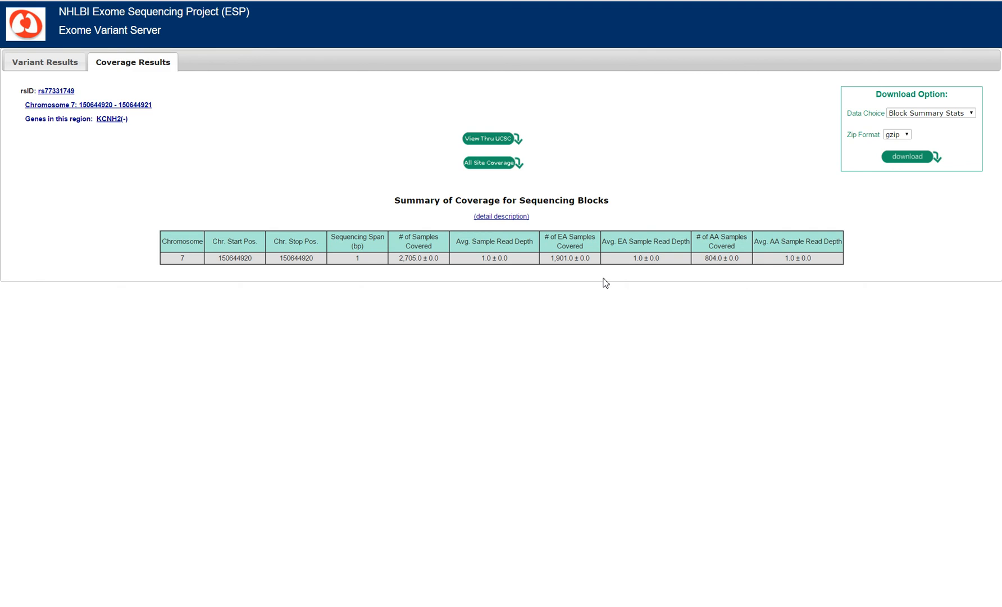
mouse_move(616, 284)
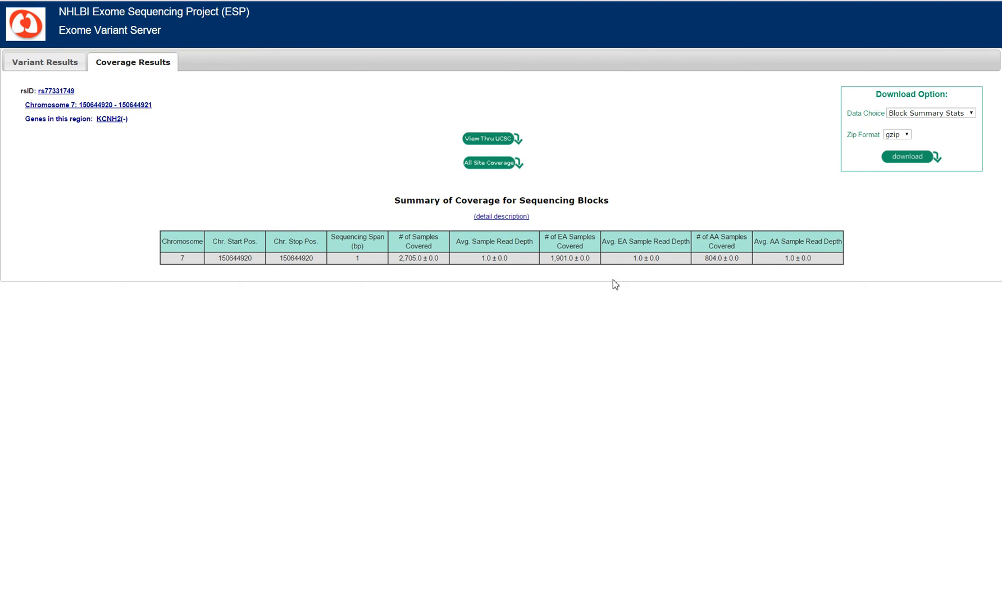
mouse_move(611, 284)
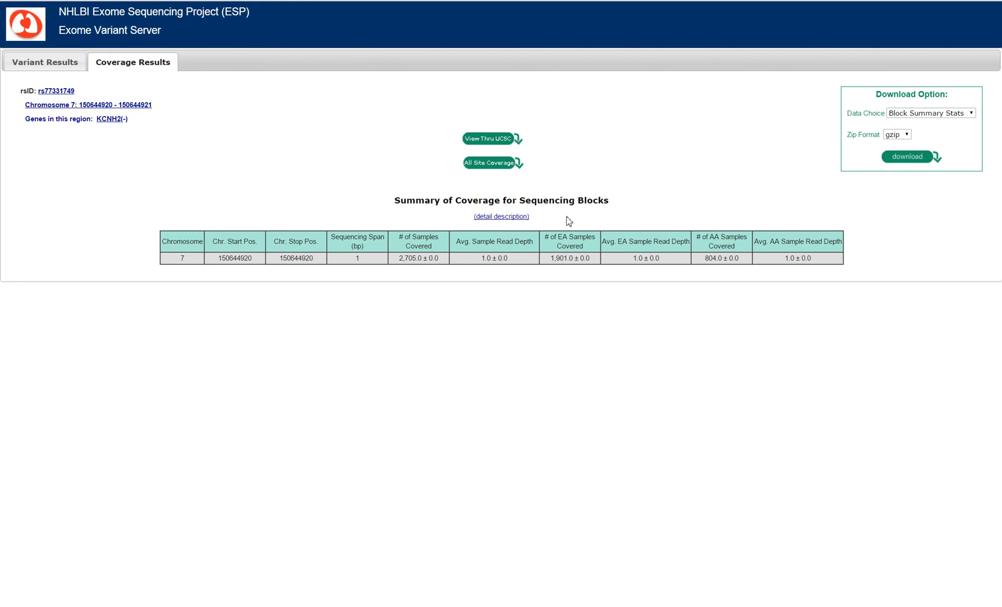
mouse_move(567, 222)
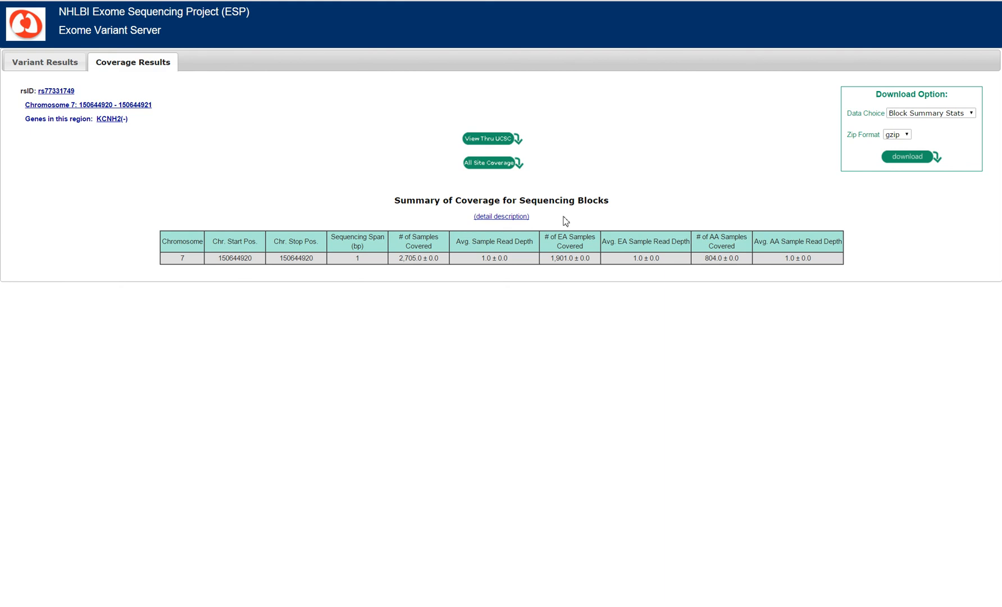
mouse_move(388, 407)
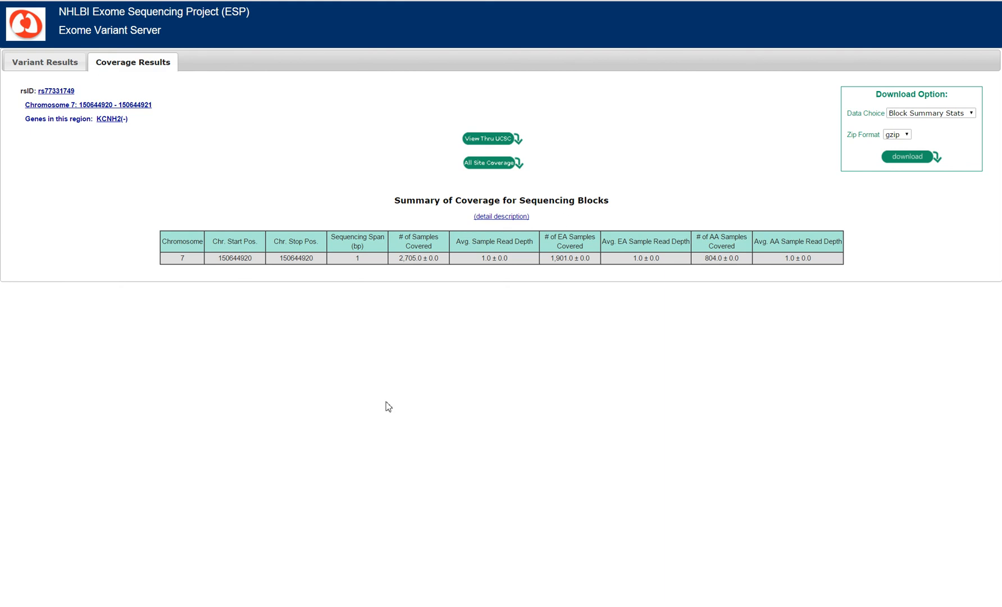
mouse_move(501, 232)
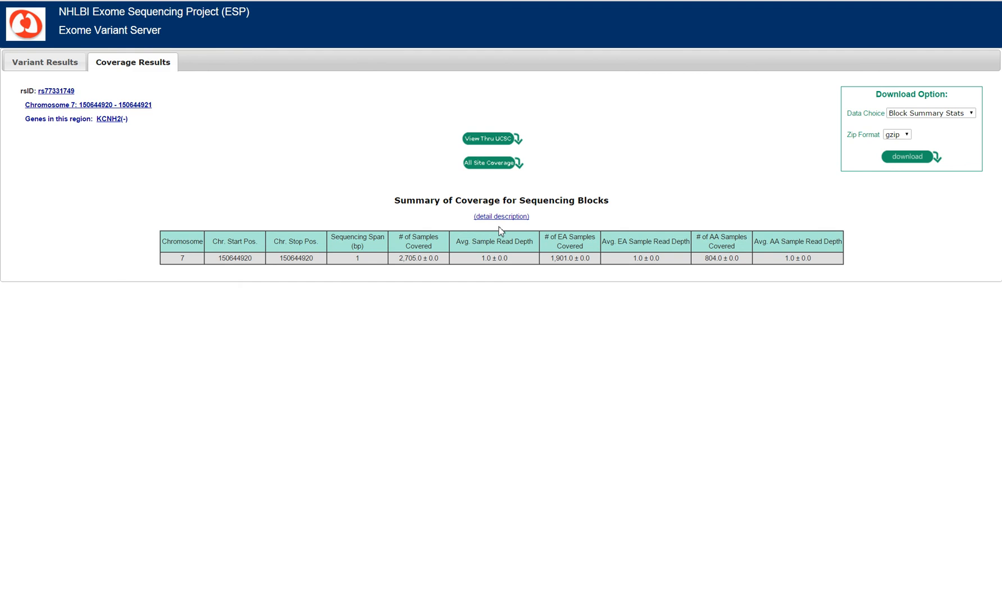